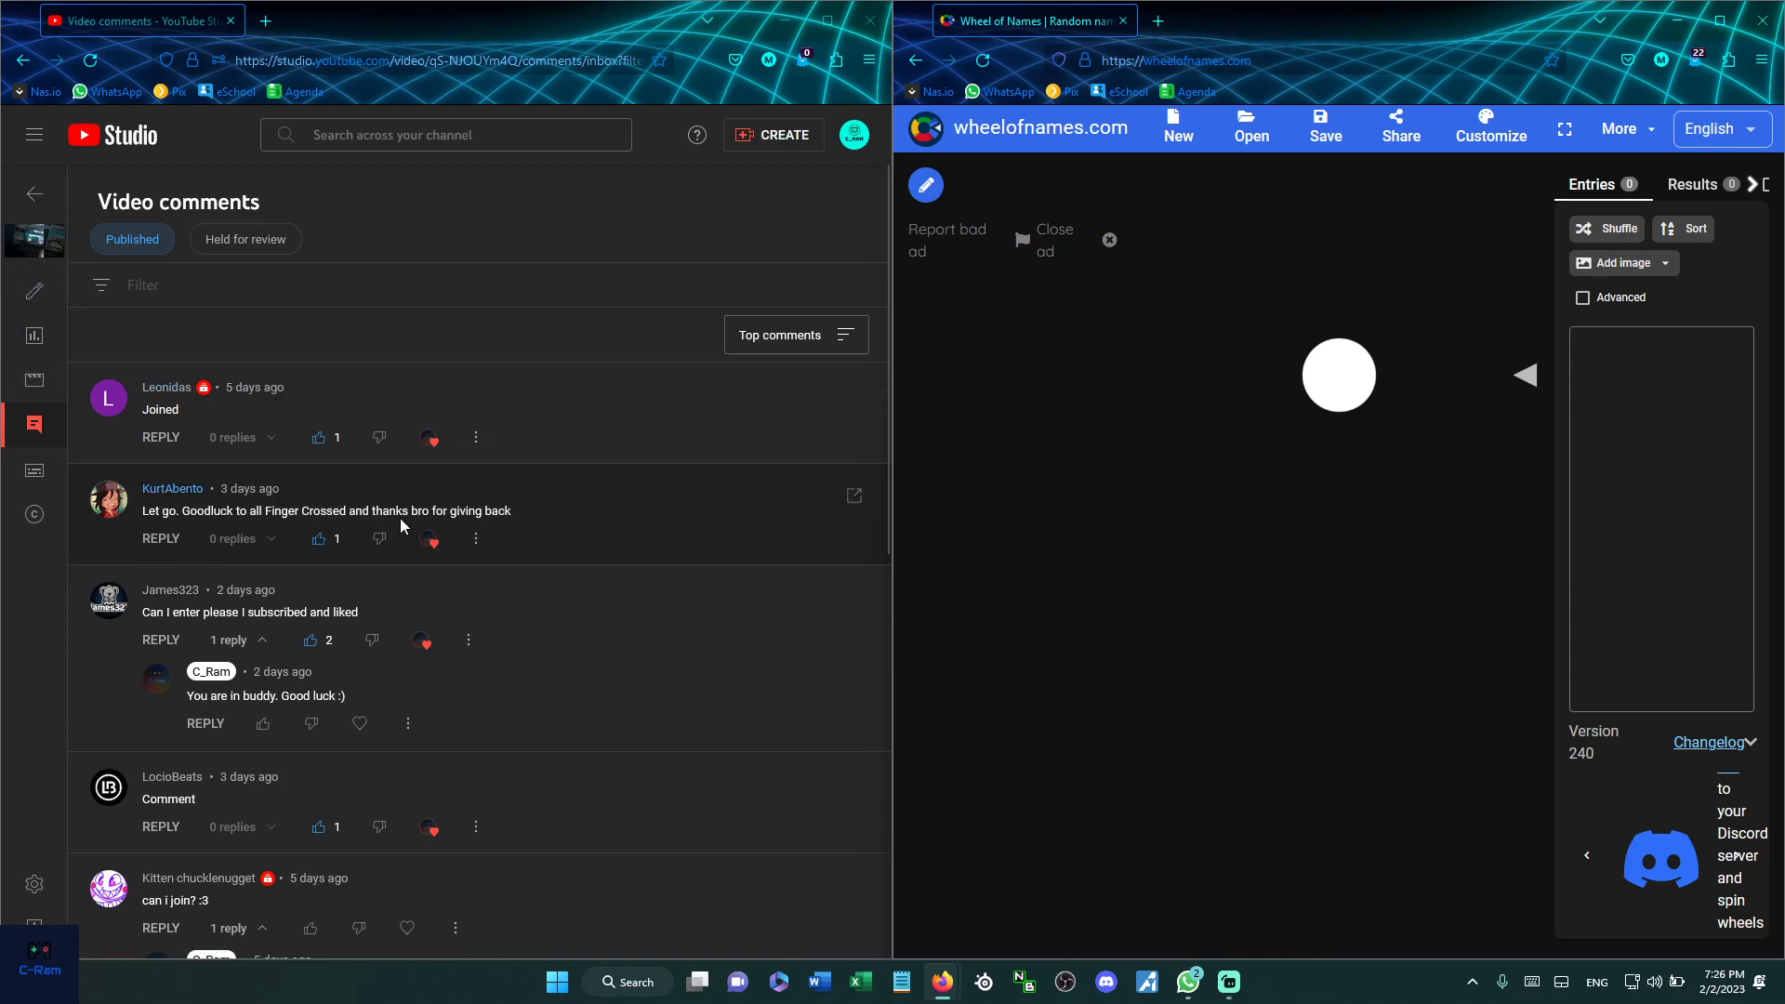
pyautogui.moveTo(43, 318)
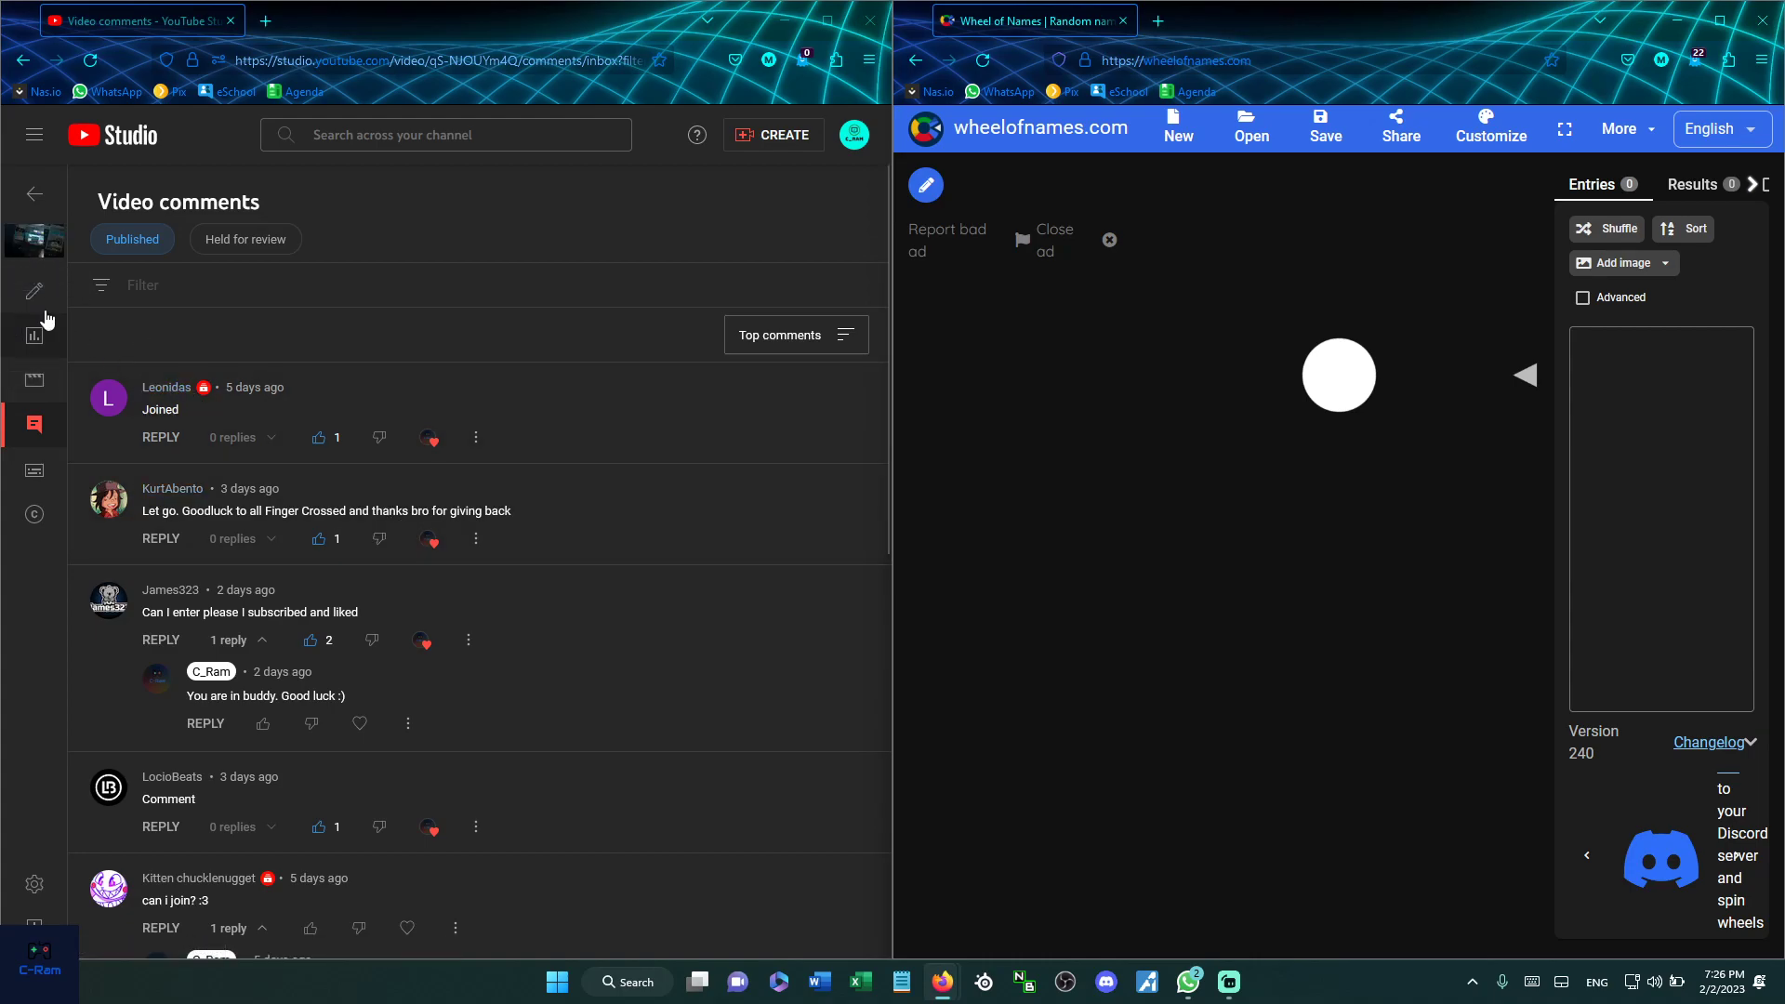
pyautogui.moveTo(1210, 429)
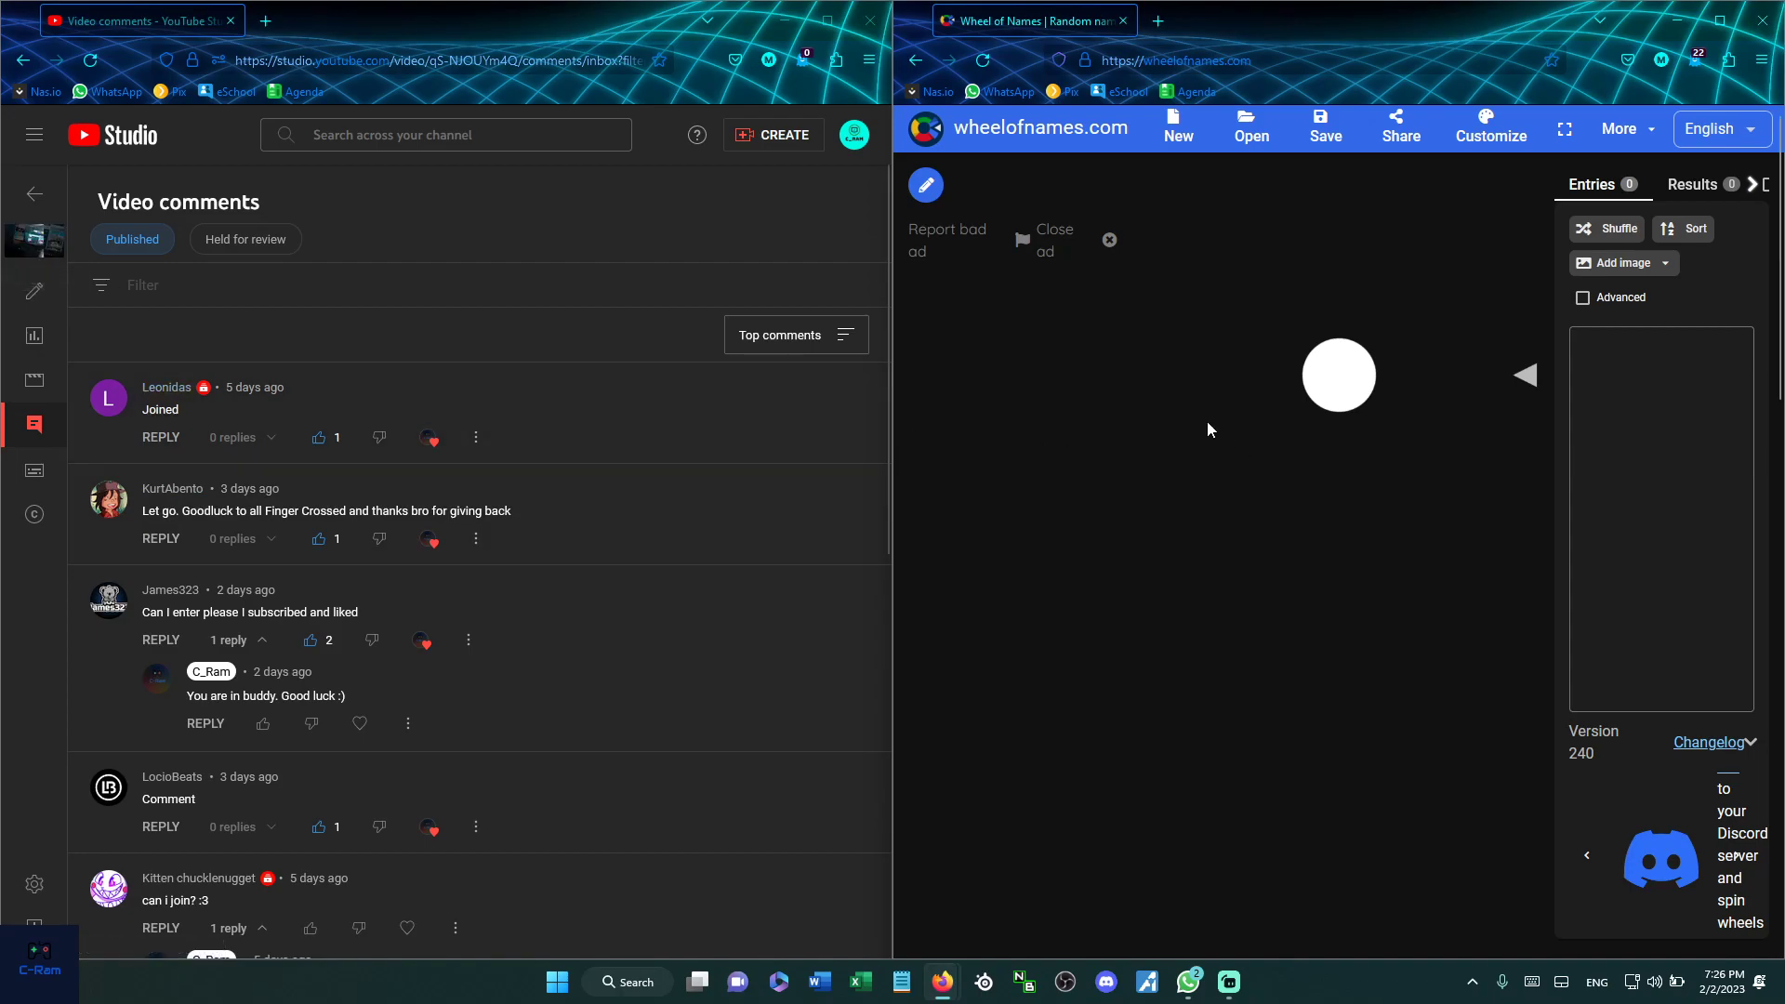
pyautogui.moveTo(422, 471)
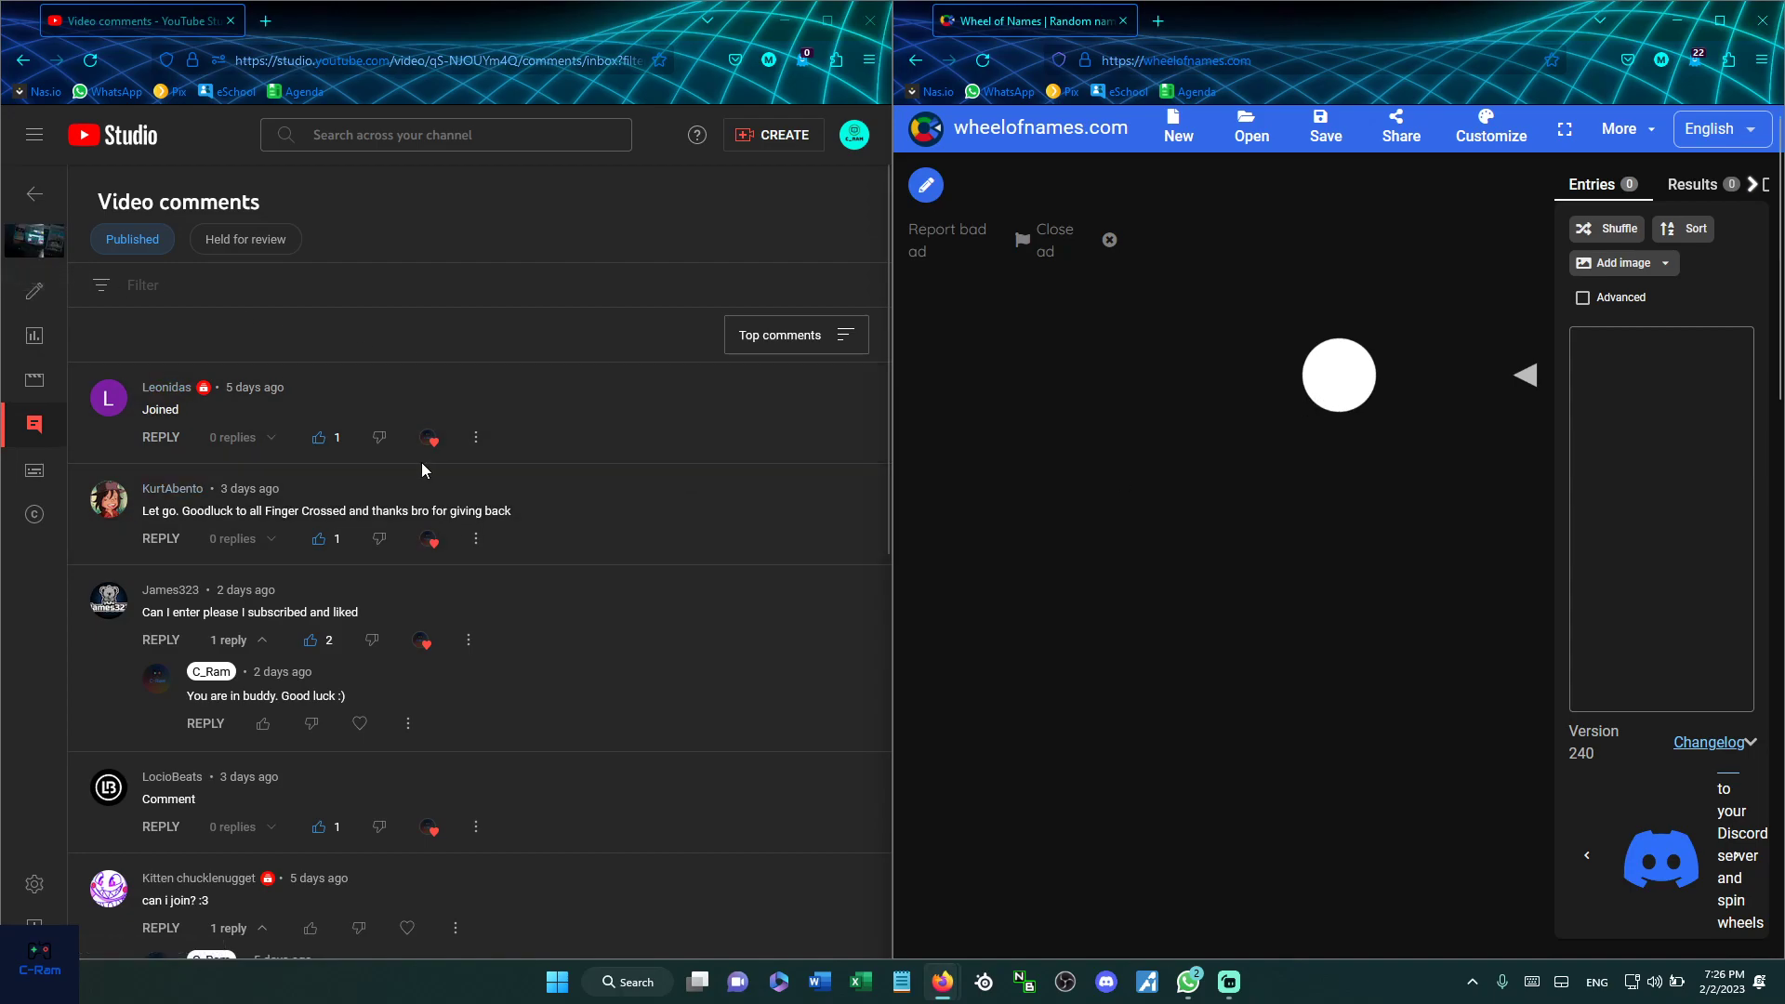
pyautogui.scroll(-3)
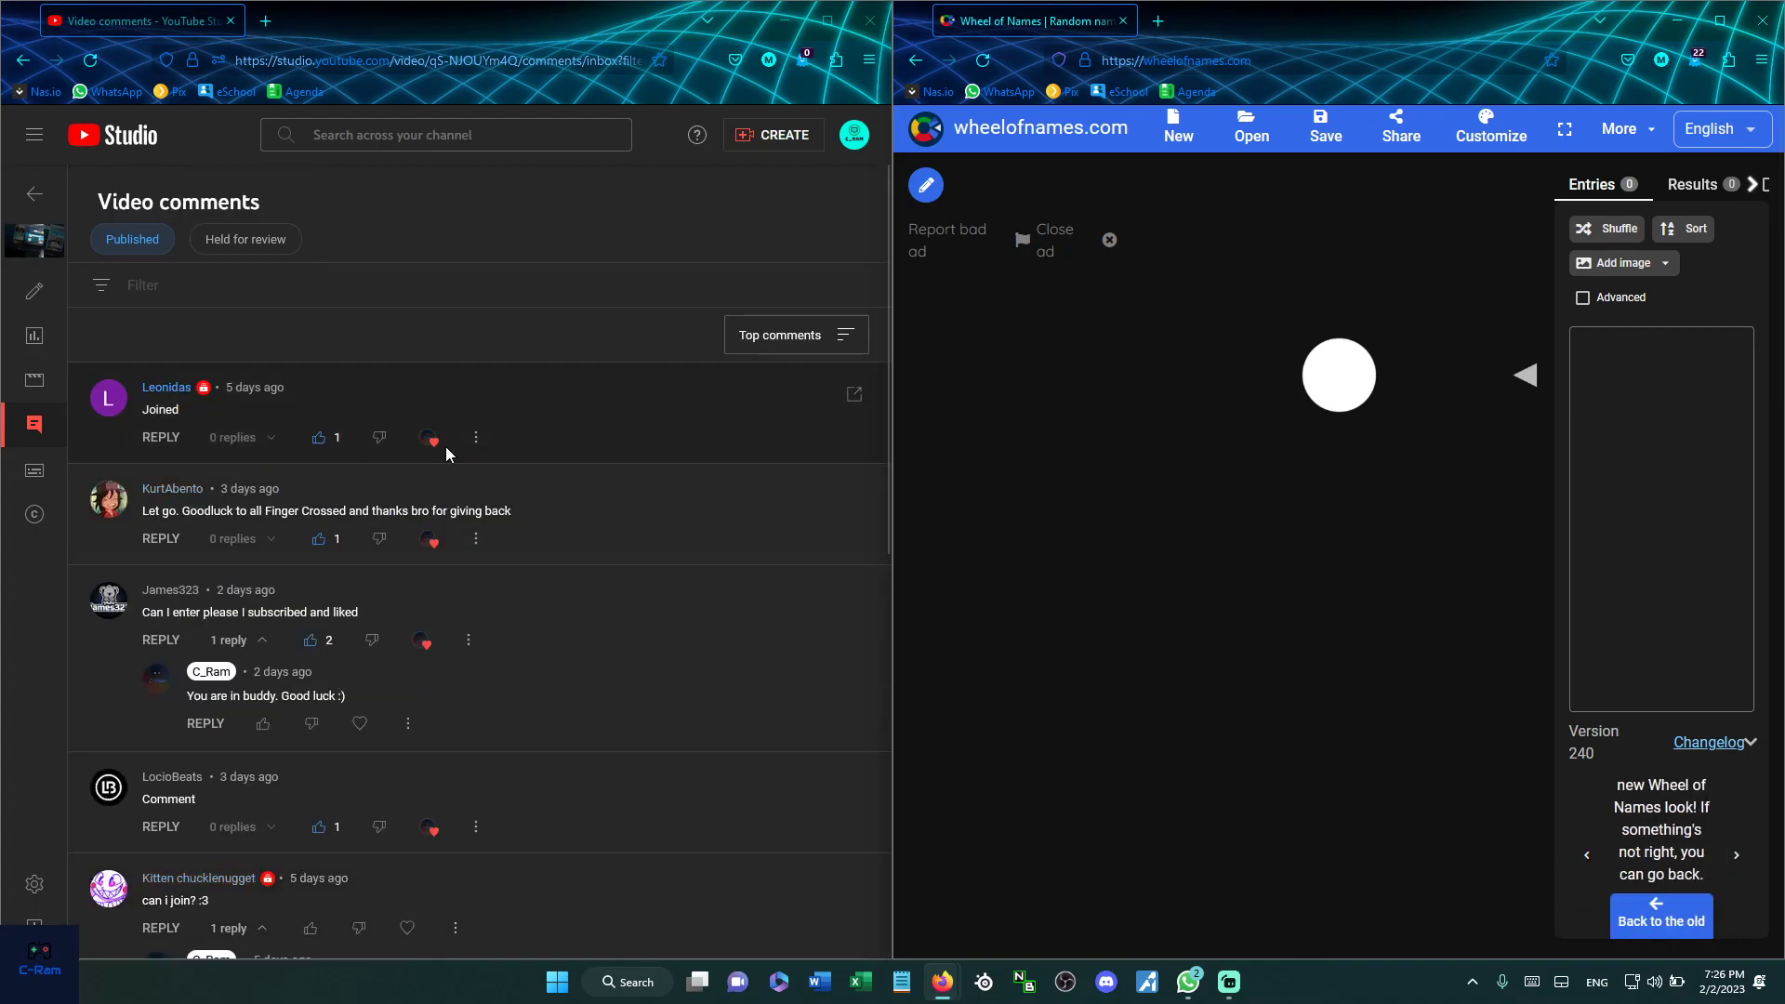
pyautogui.moveTo(1206, 357)
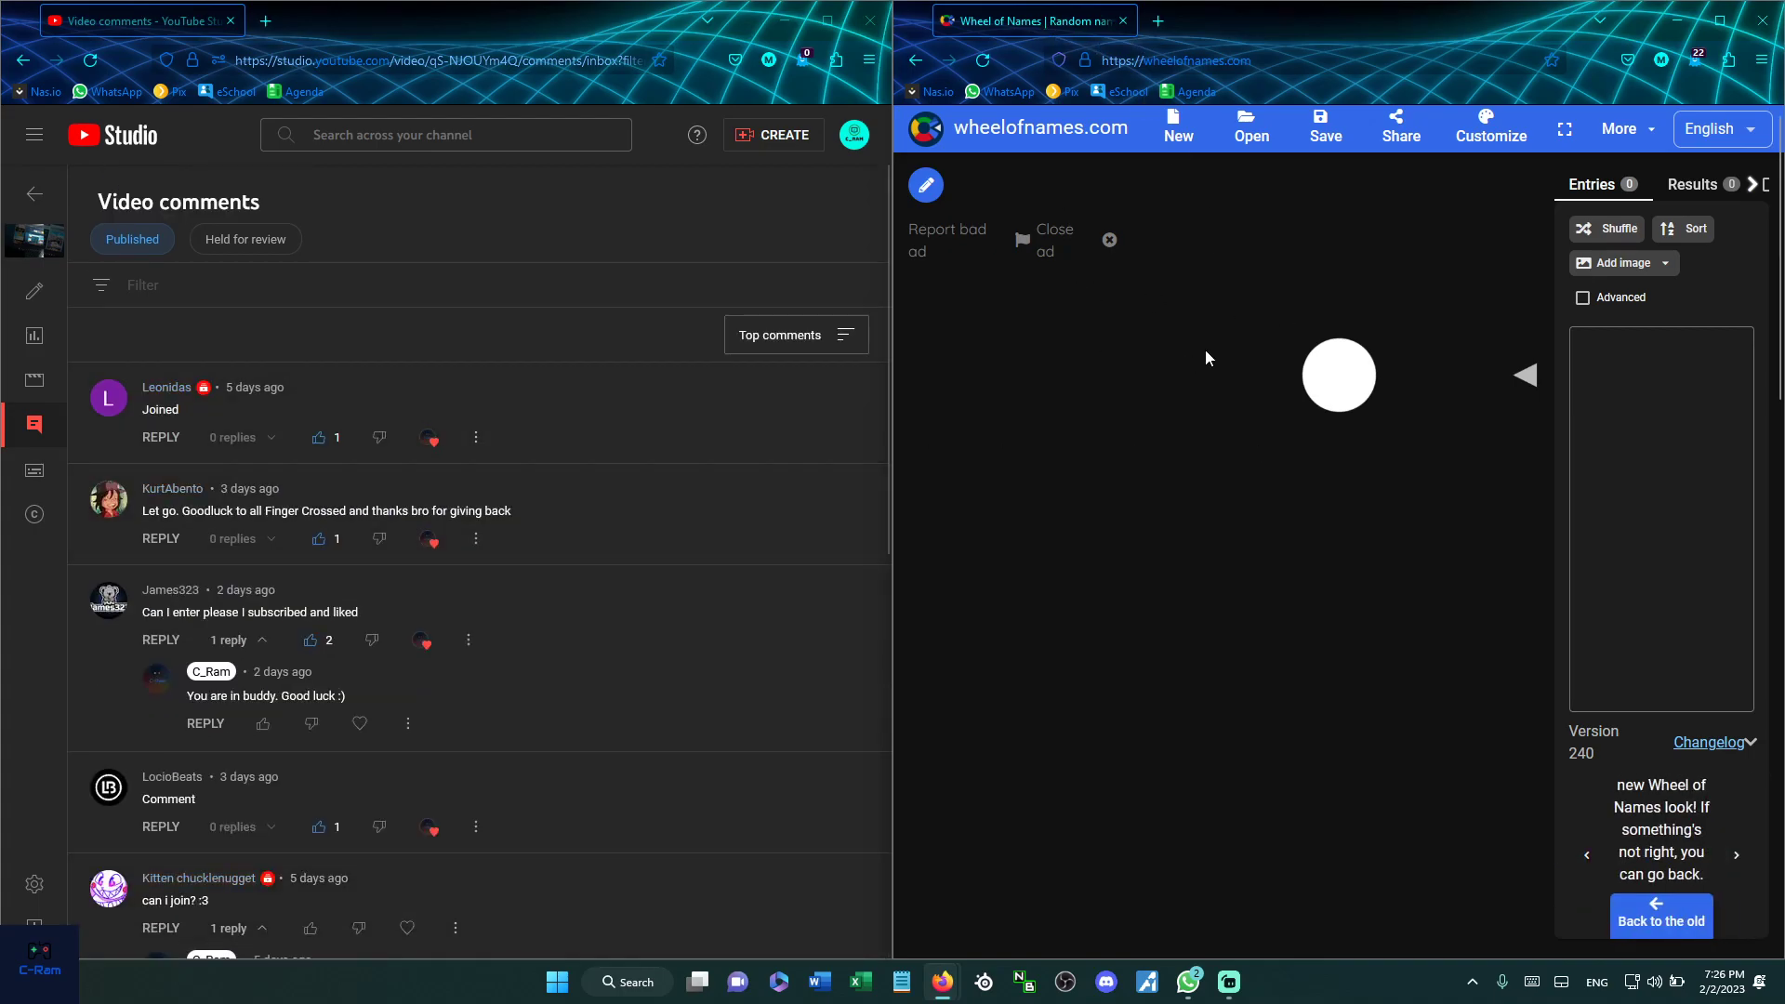
pyautogui.moveTo(1188, 381)
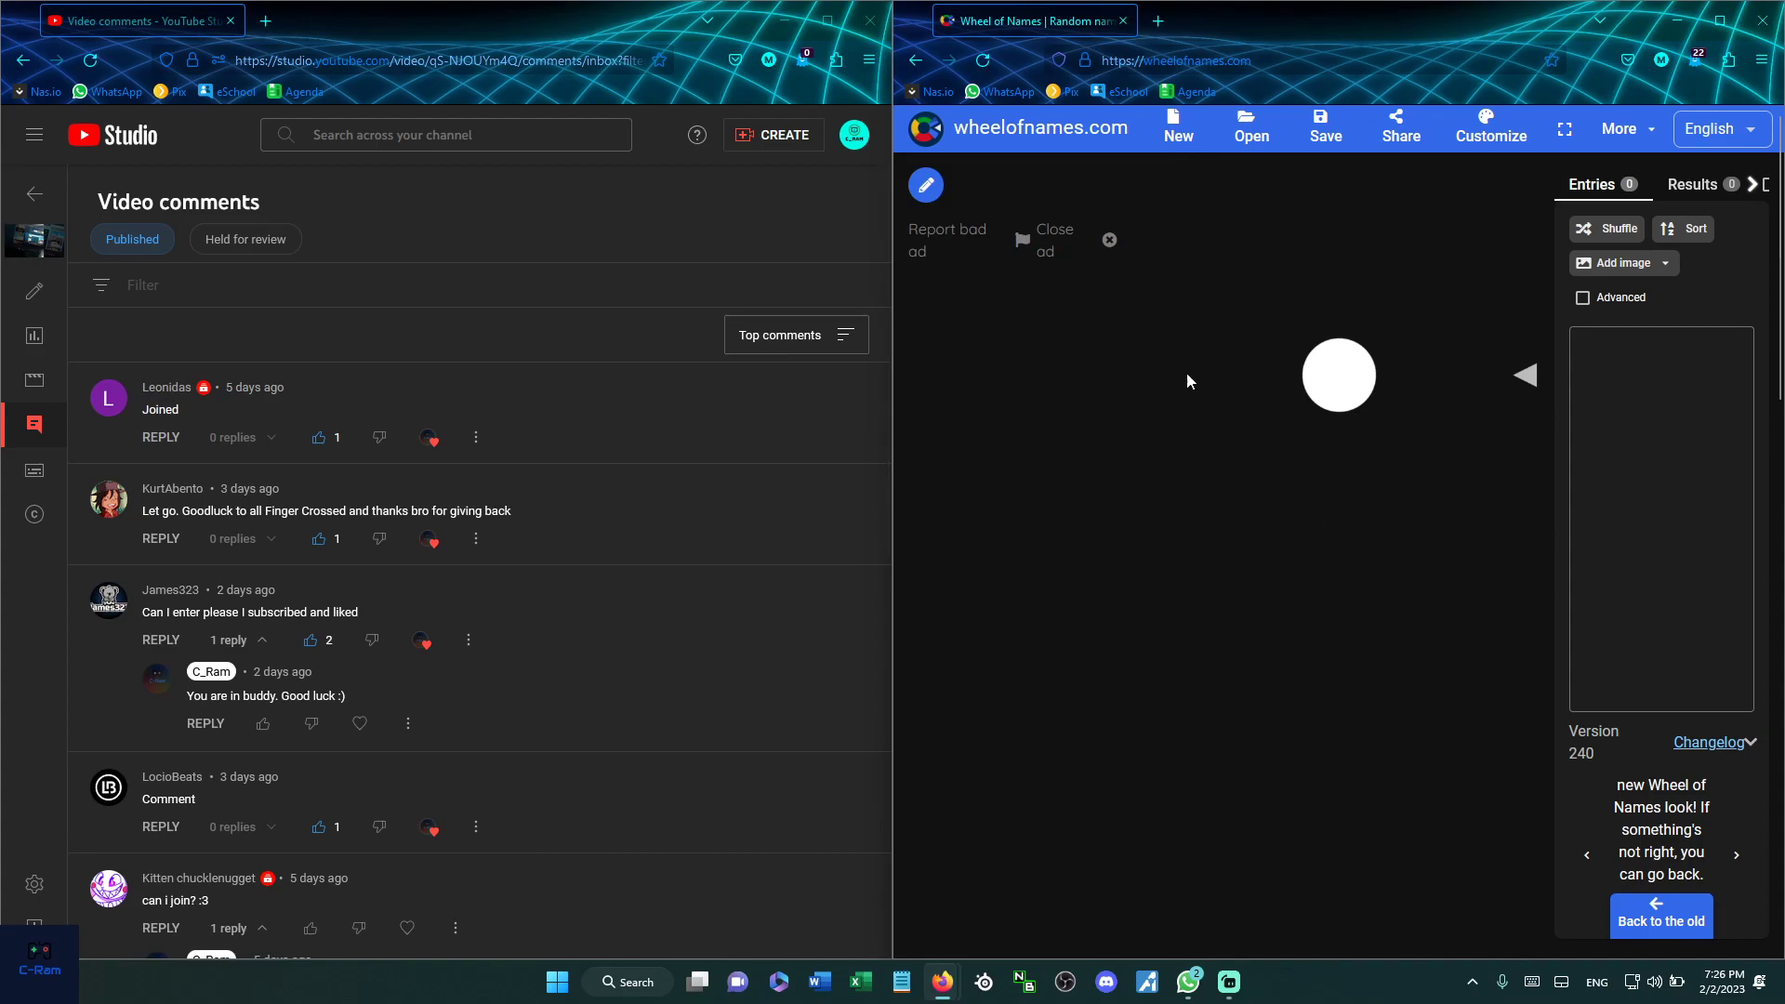
pyautogui.moveTo(1443, 474)
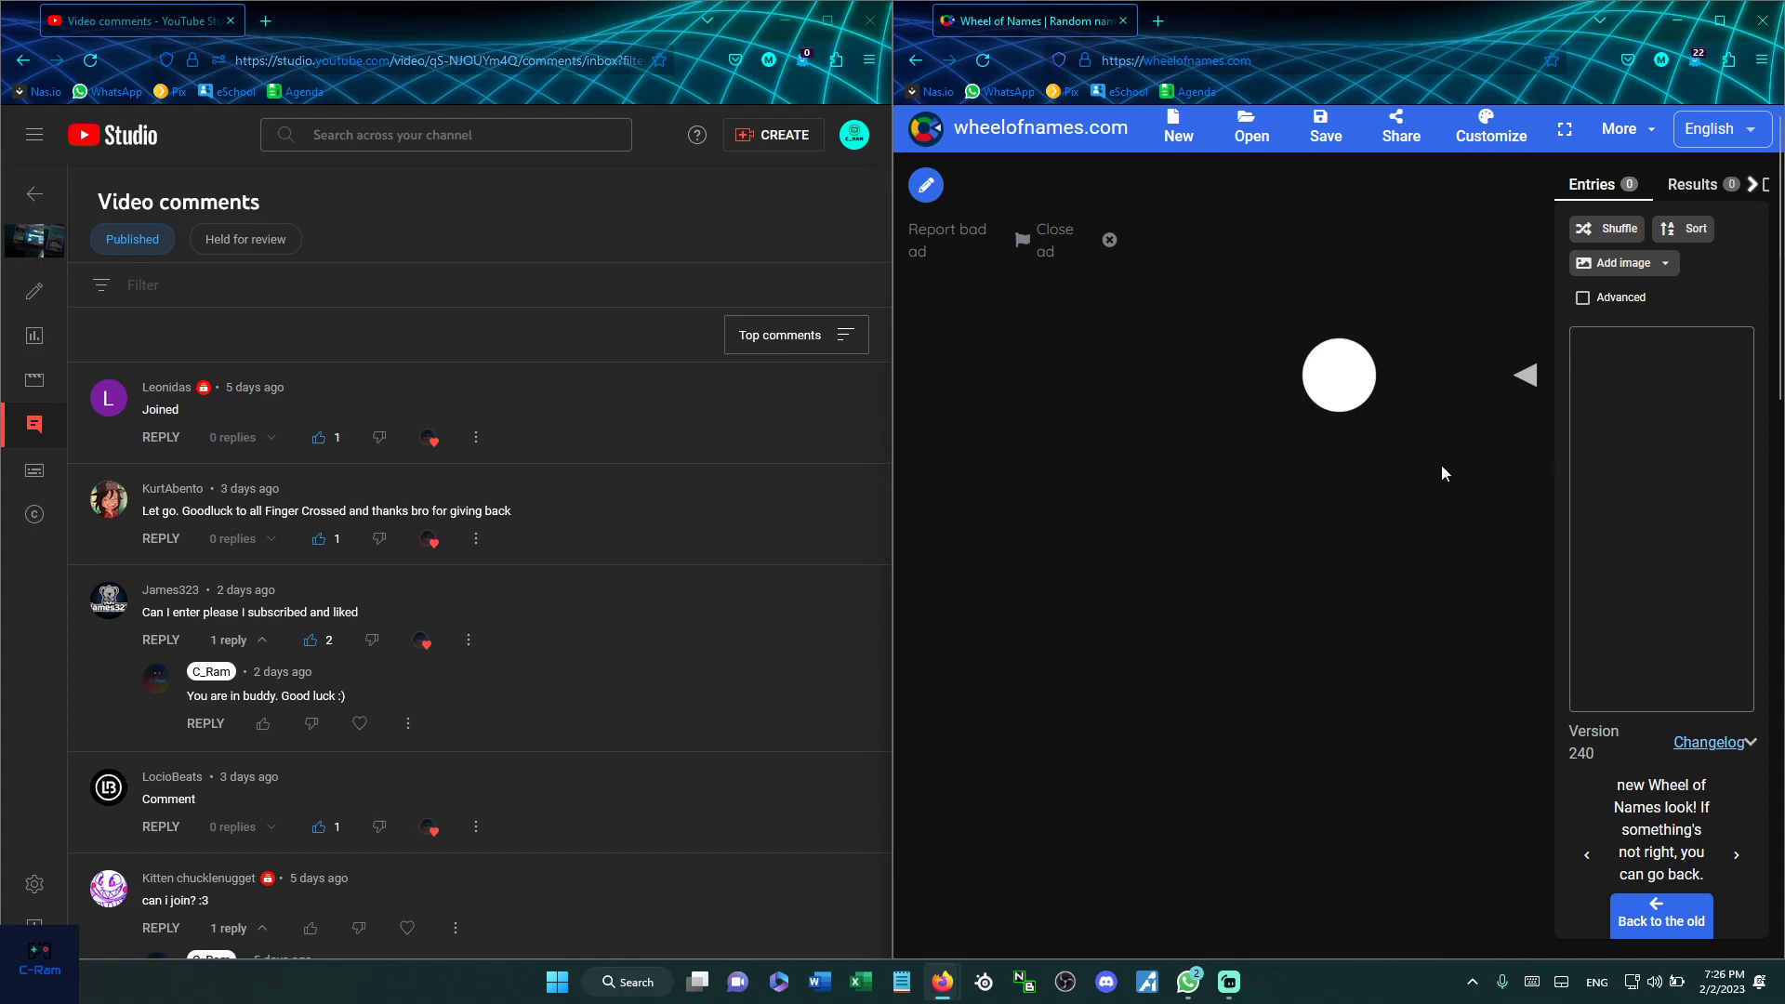
pyautogui.moveTo(1447, 455)
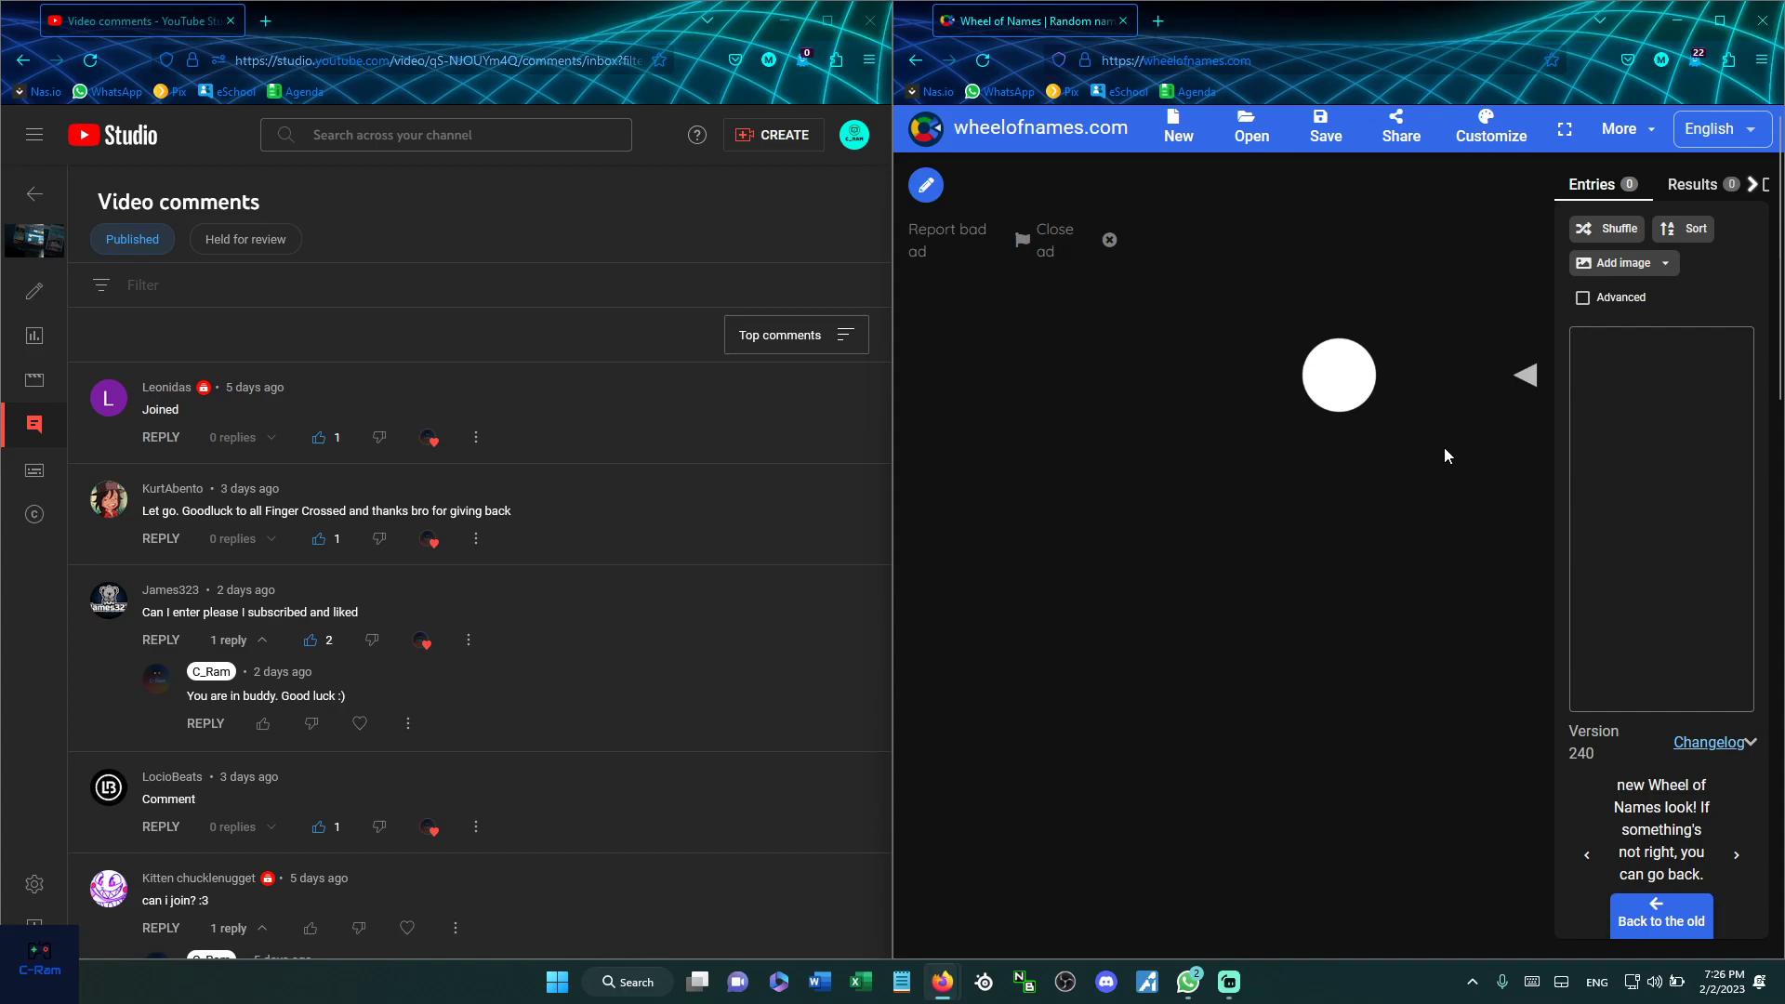
pyautogui.click(1660, 519)
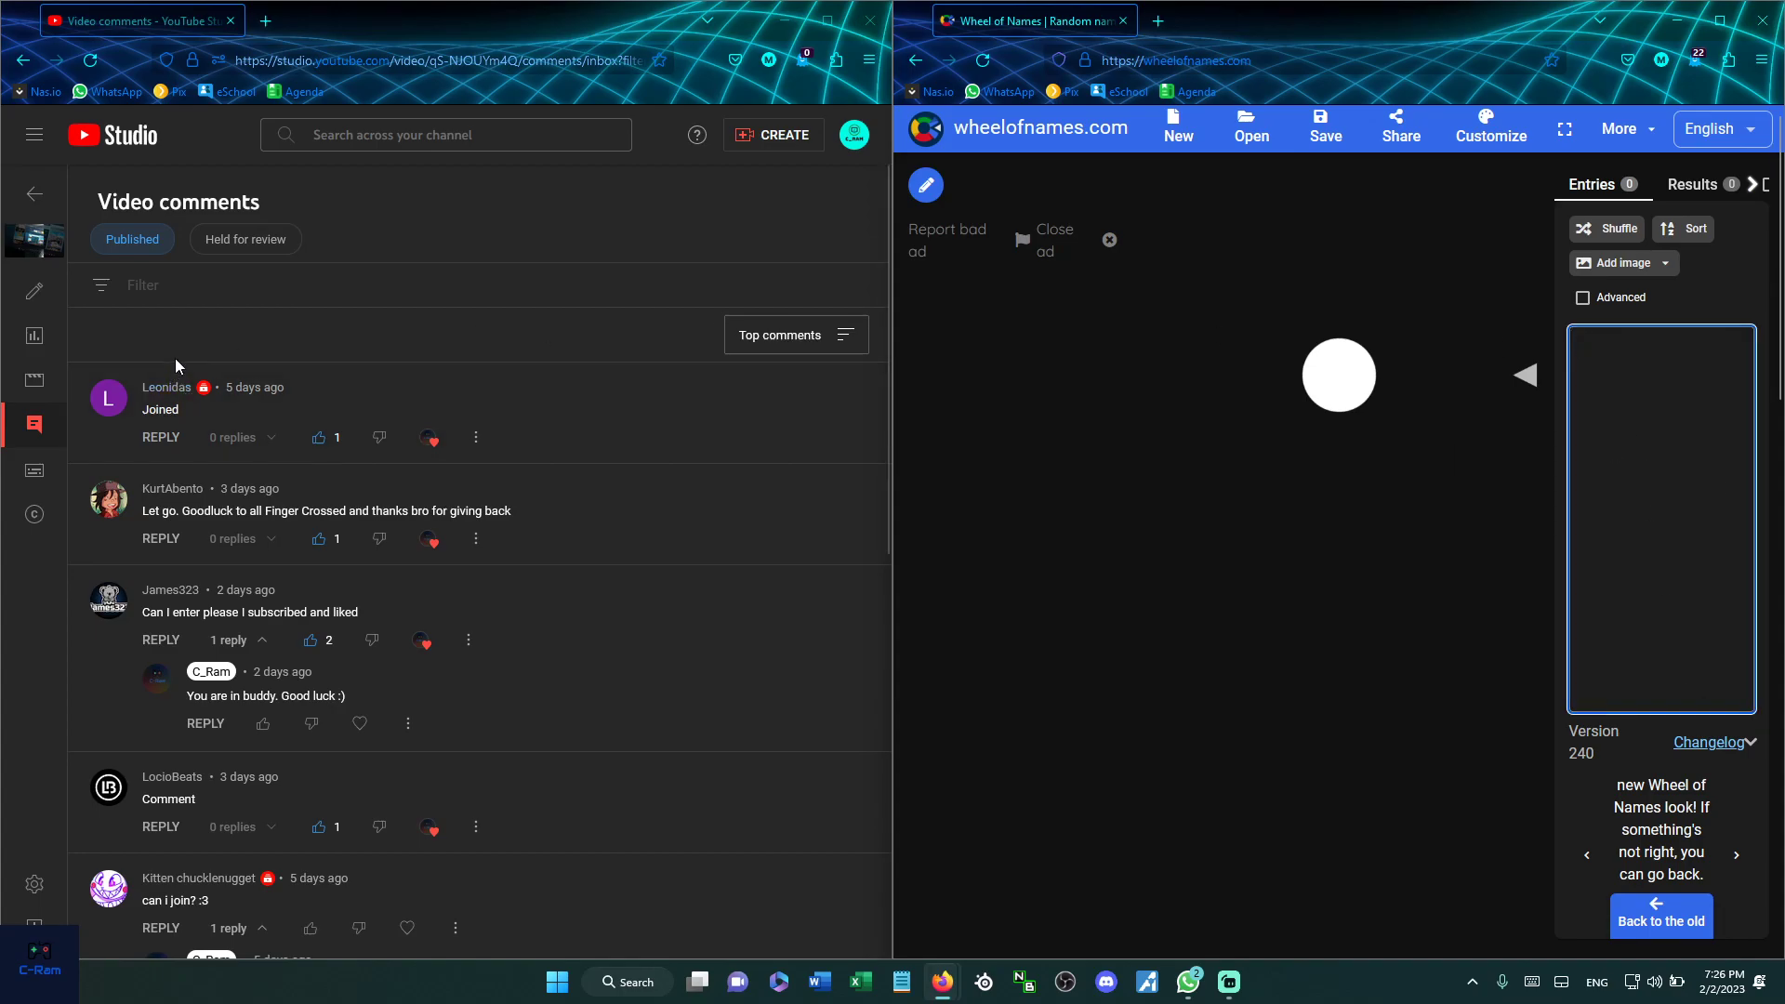
pyautogui.click(1658, 375)
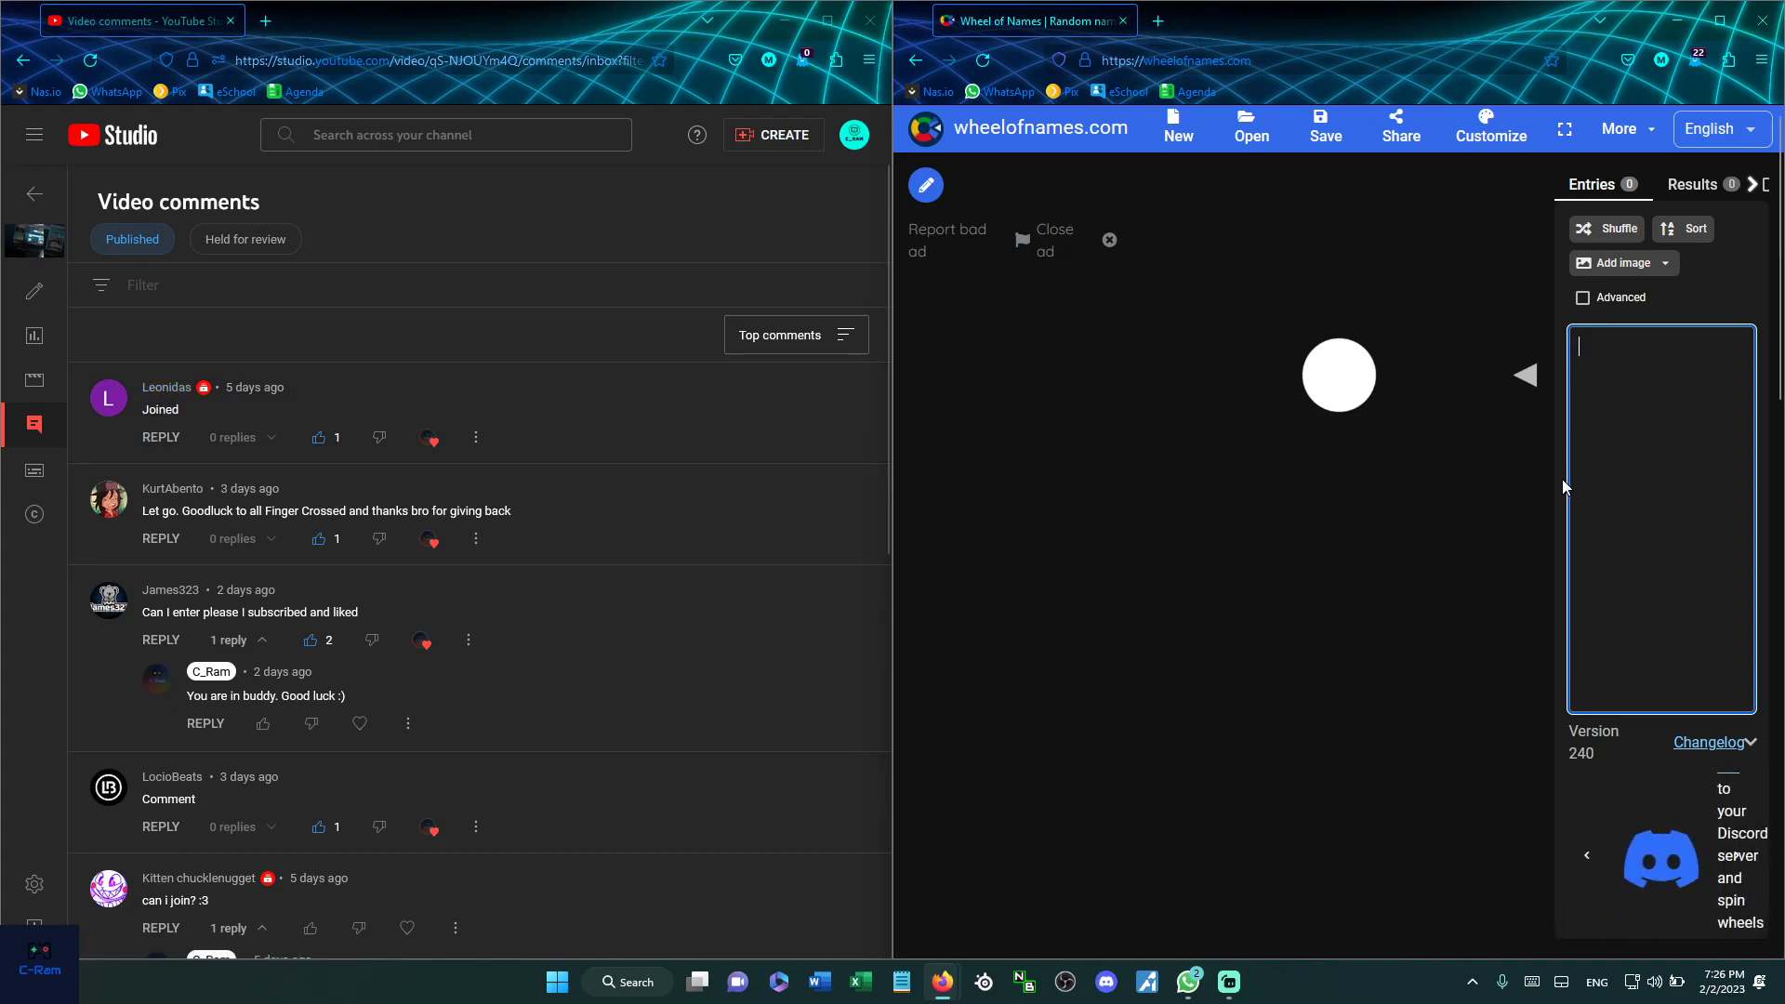
pyautogui.write('Leonidas')
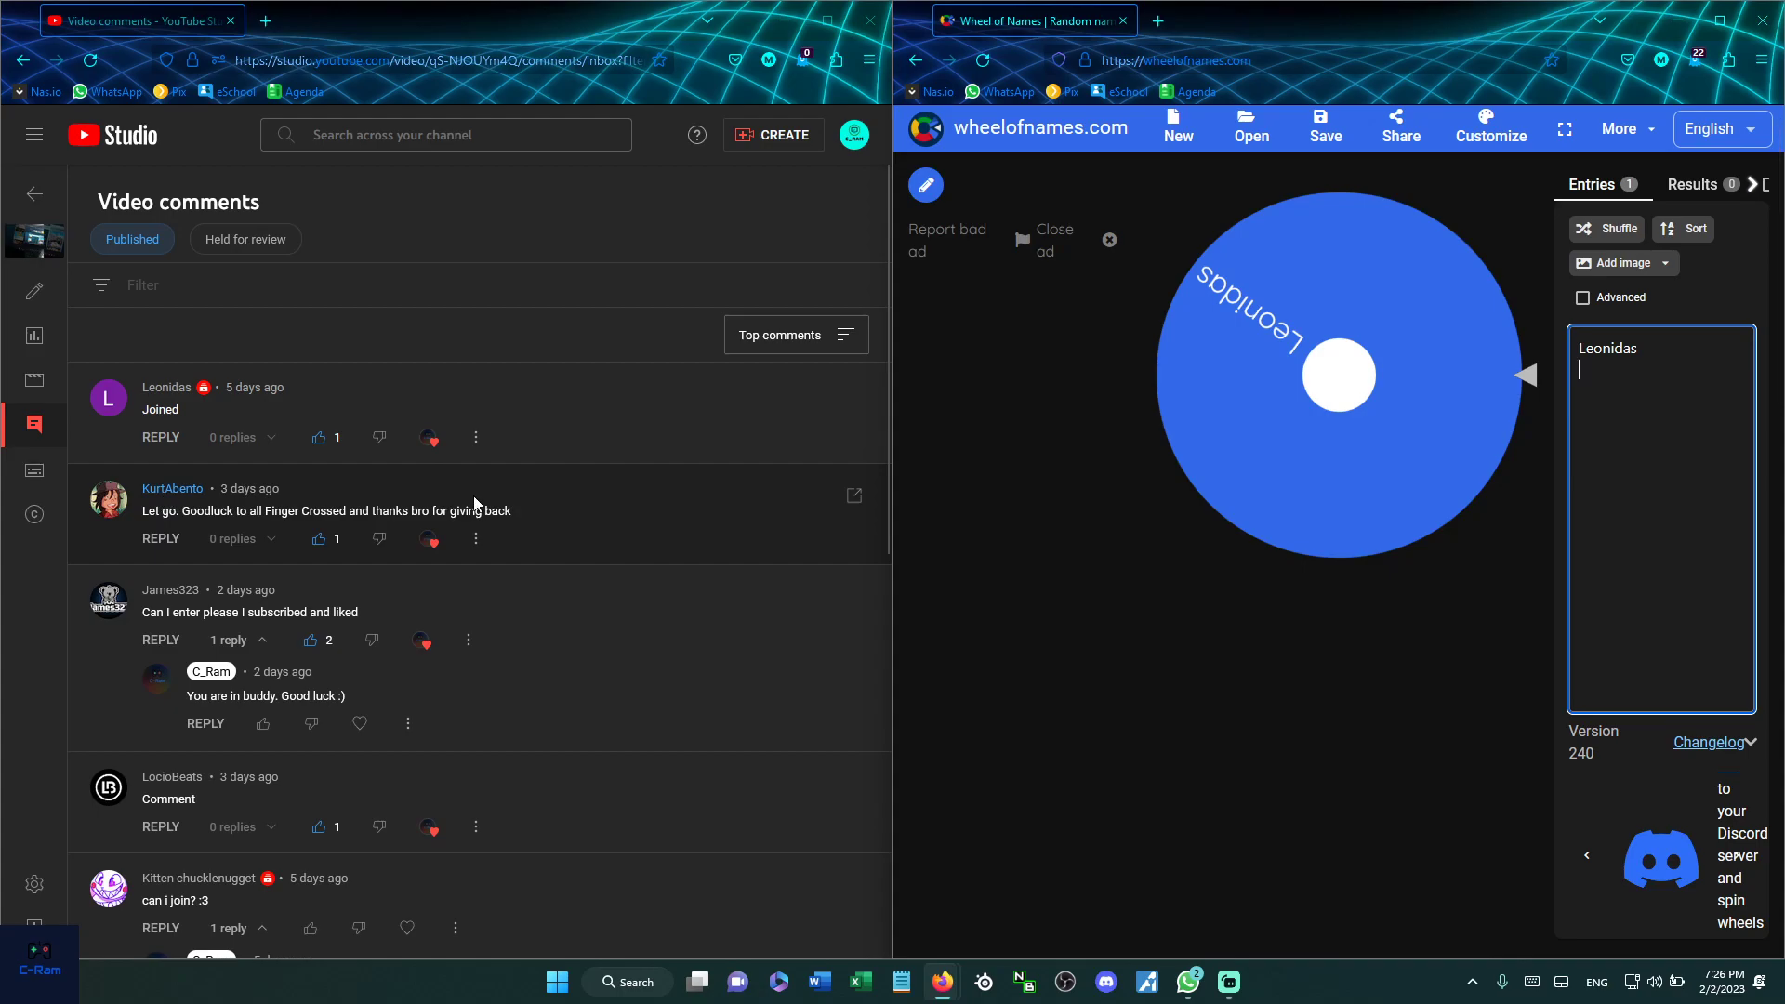
pyautogui.write('KurtAbe')
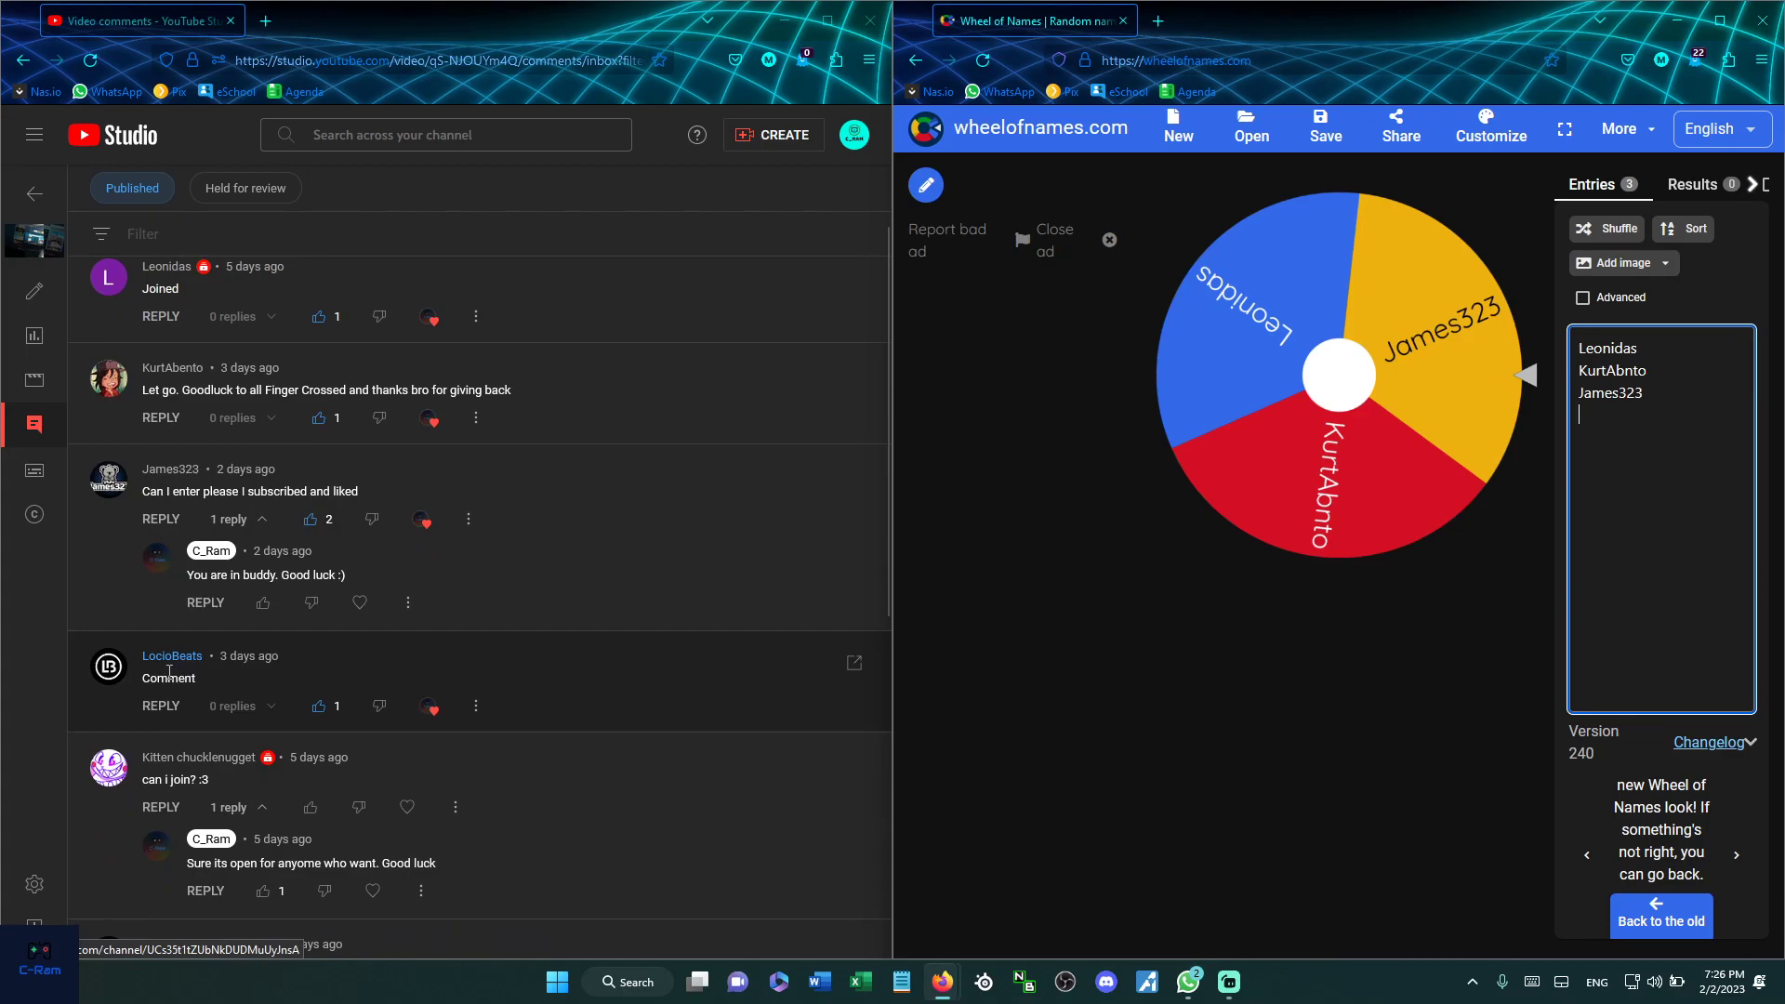
pyautogui.write('LocioBeats')
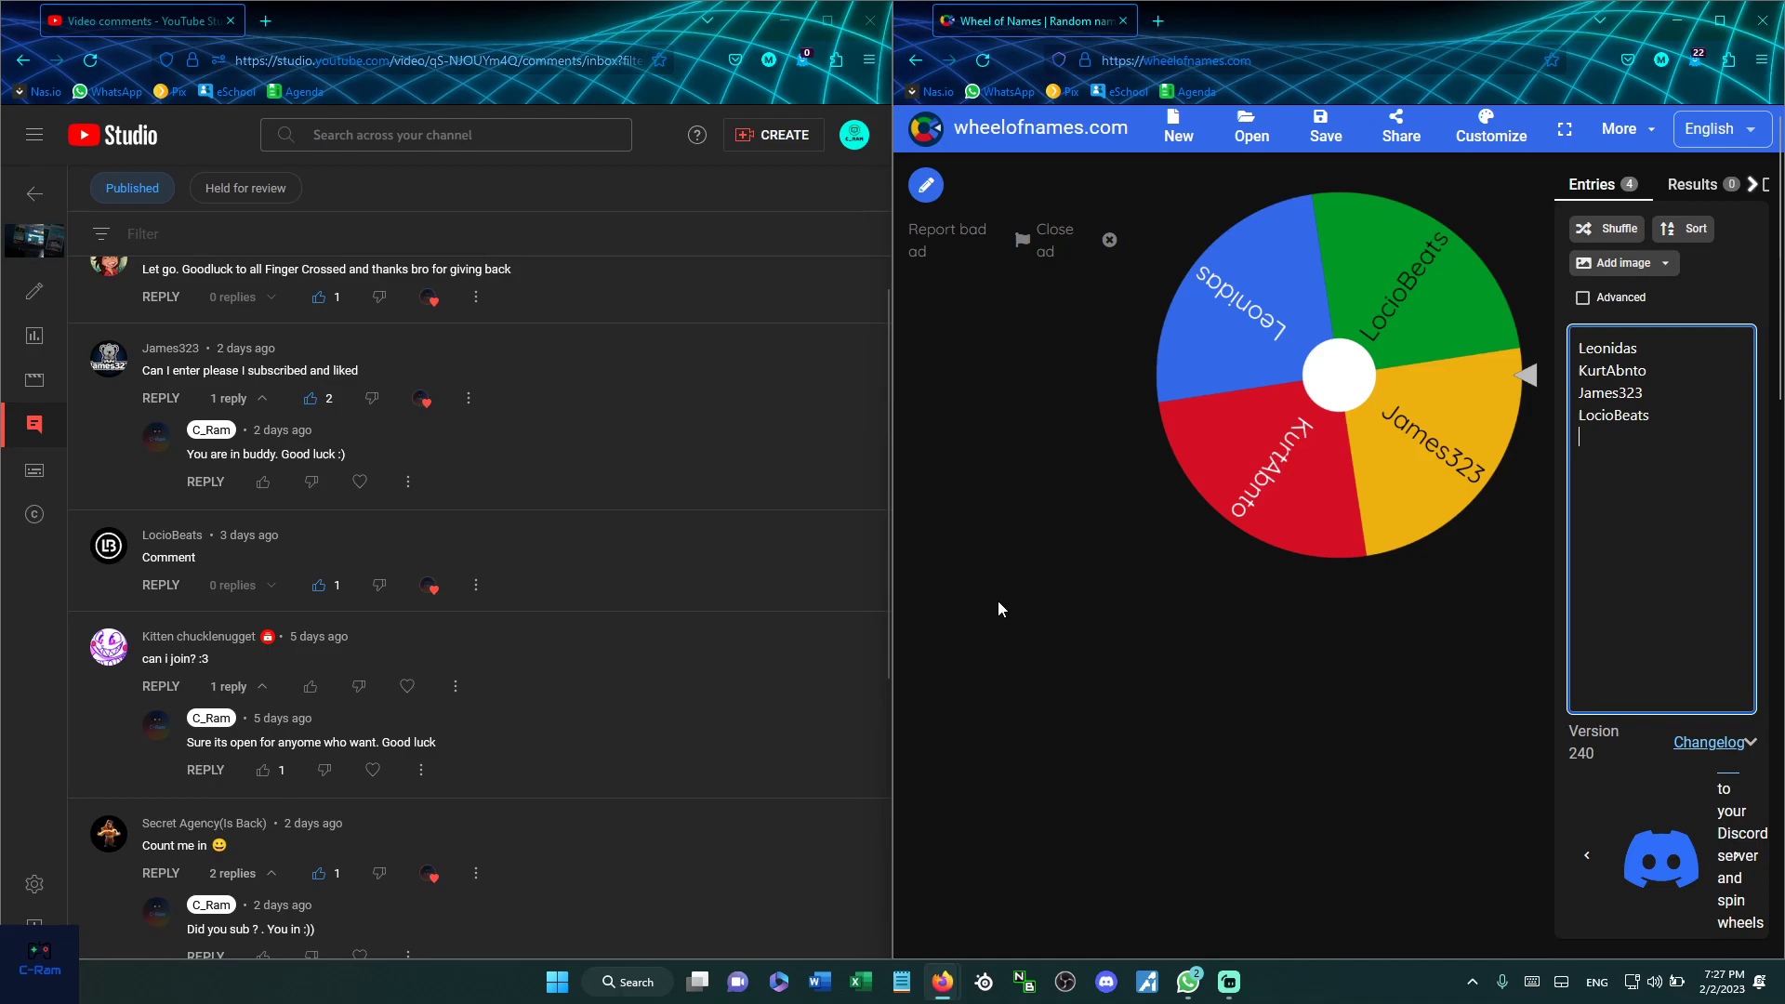
pyautogui.write('KittenChukklenuggets')
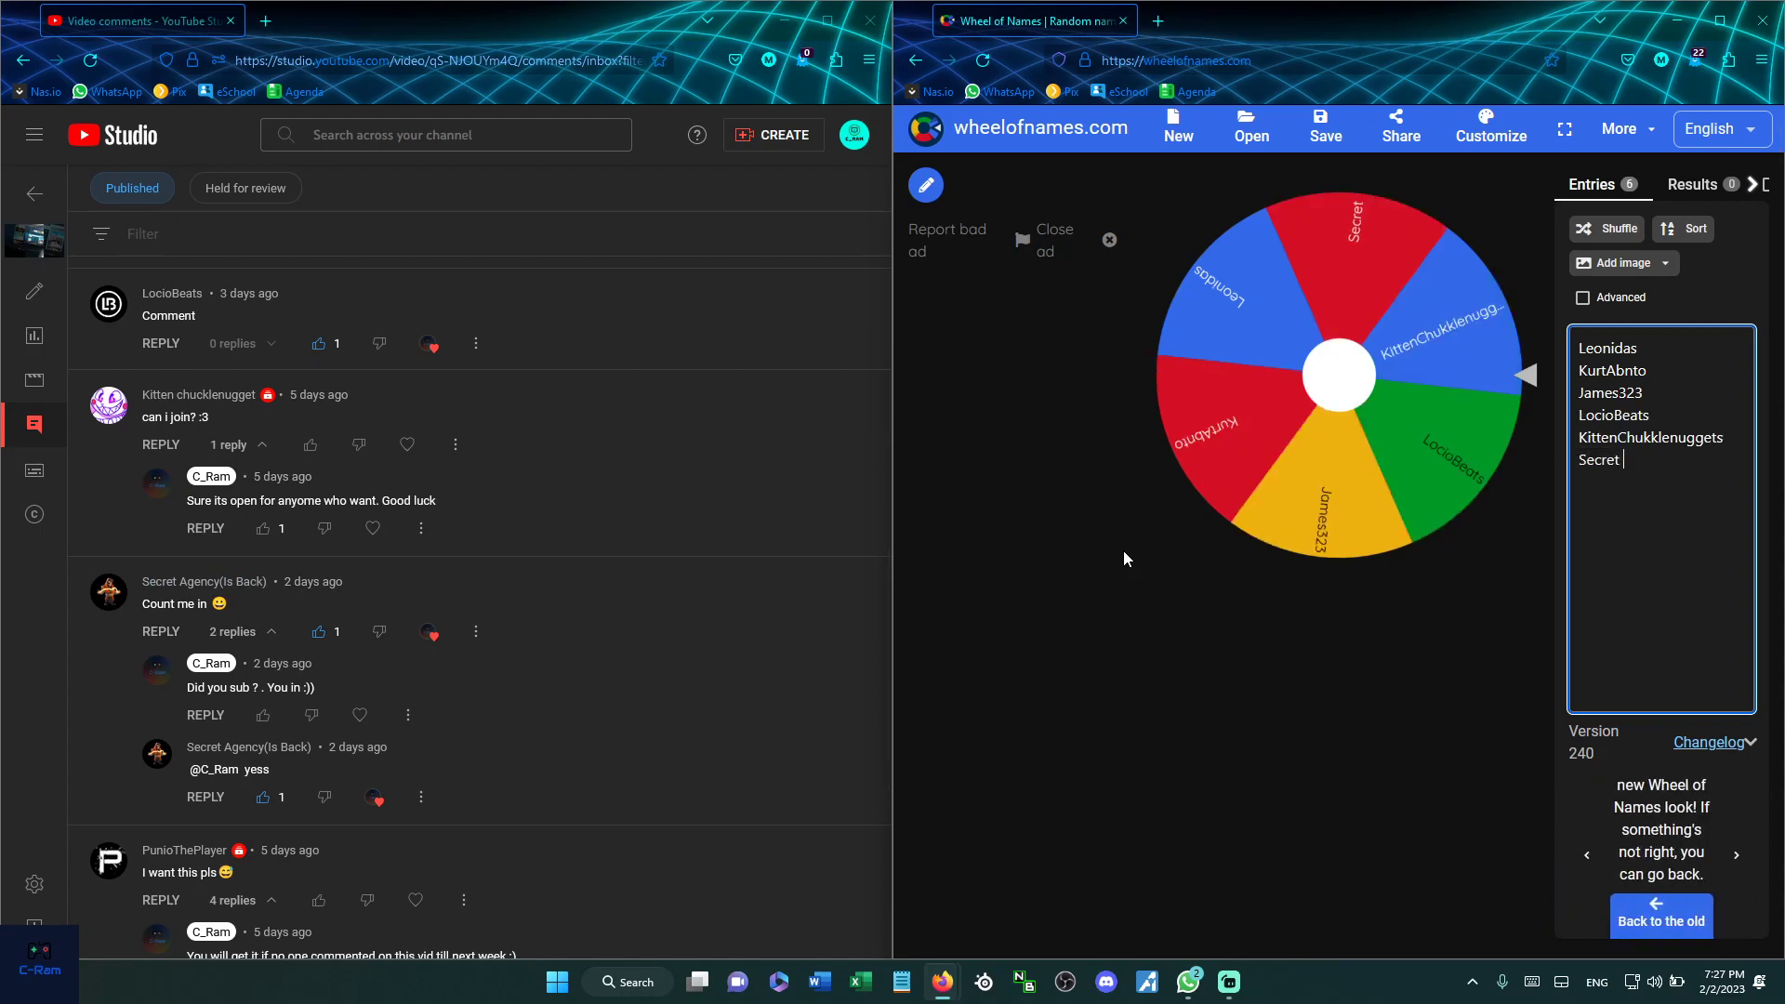
pyautogui.write('Agency (is back')
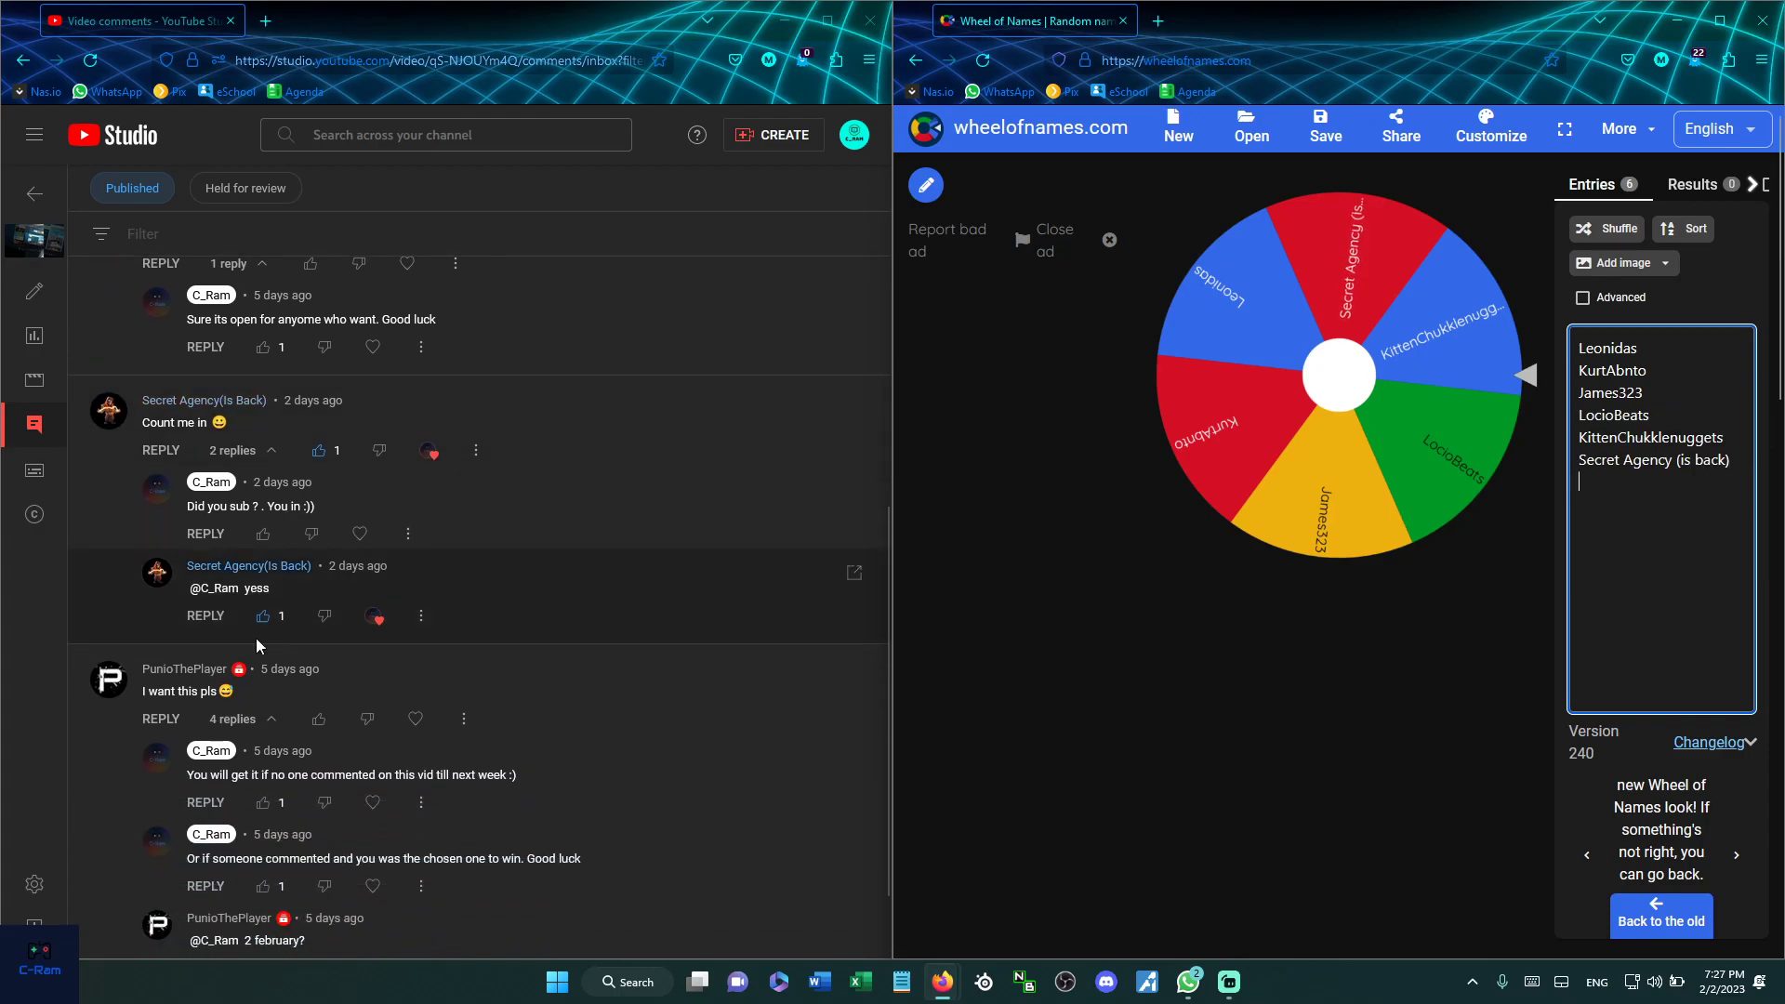
pyautogui.scroll(-3)
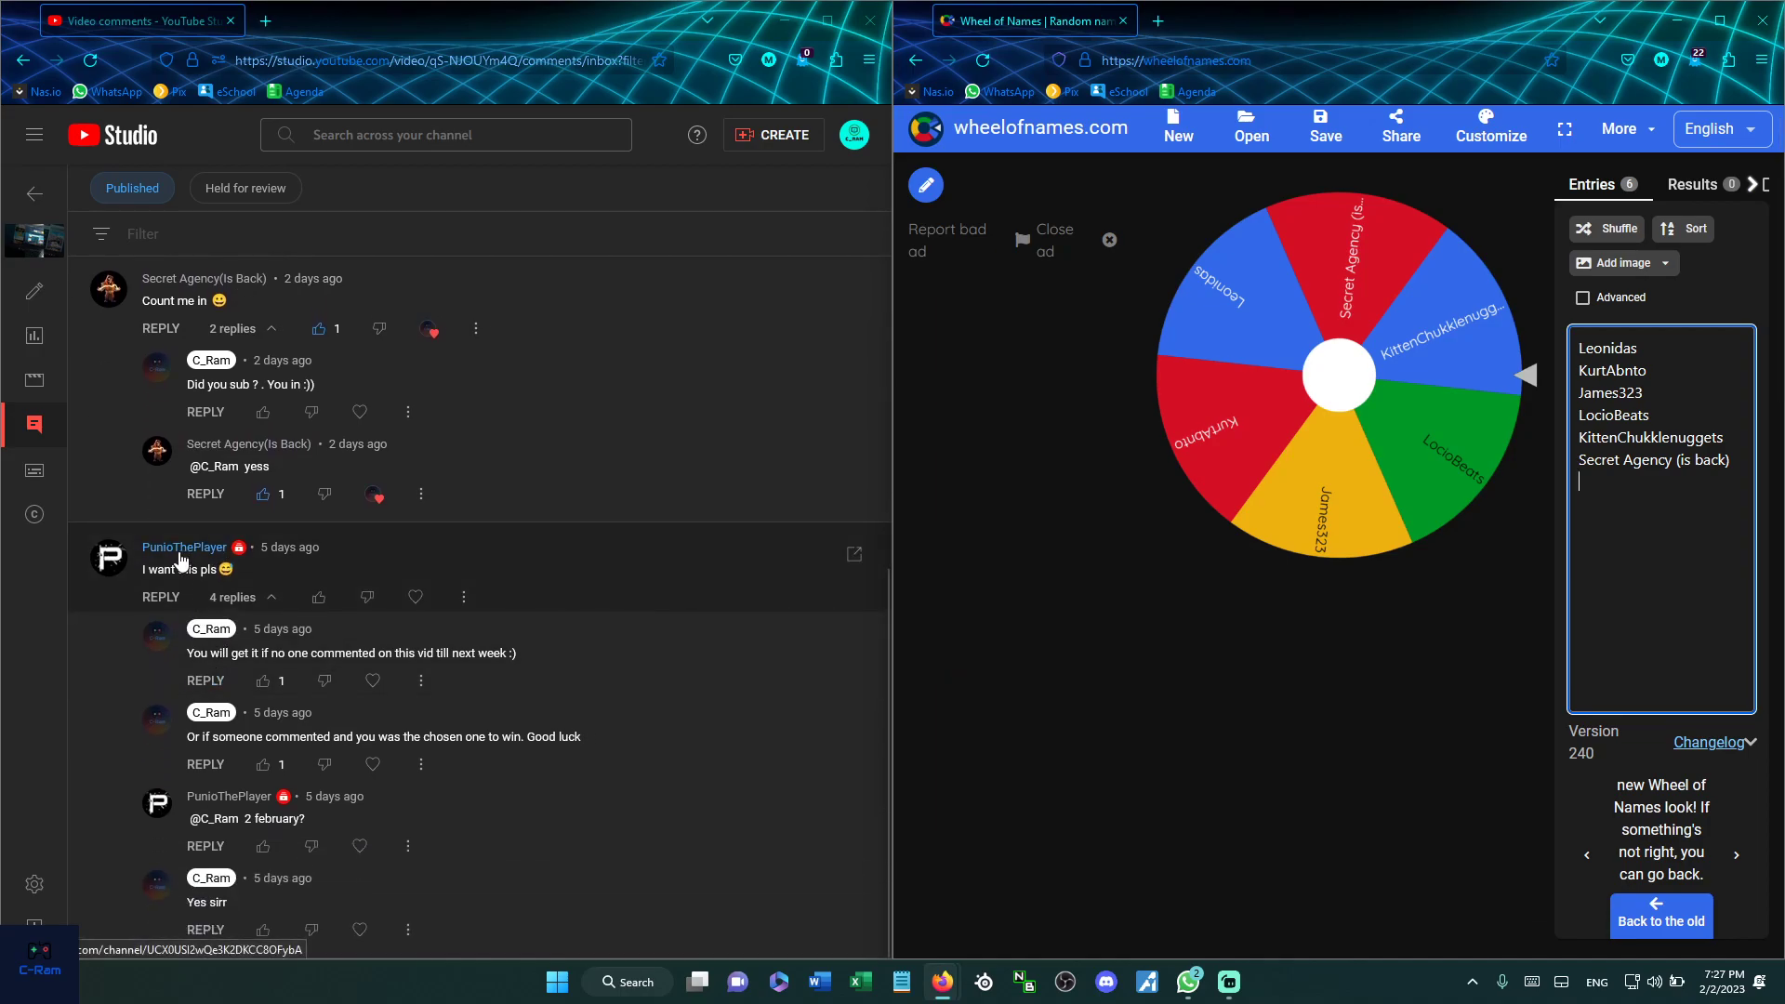
pyautogui.write('PunioThePlayer')
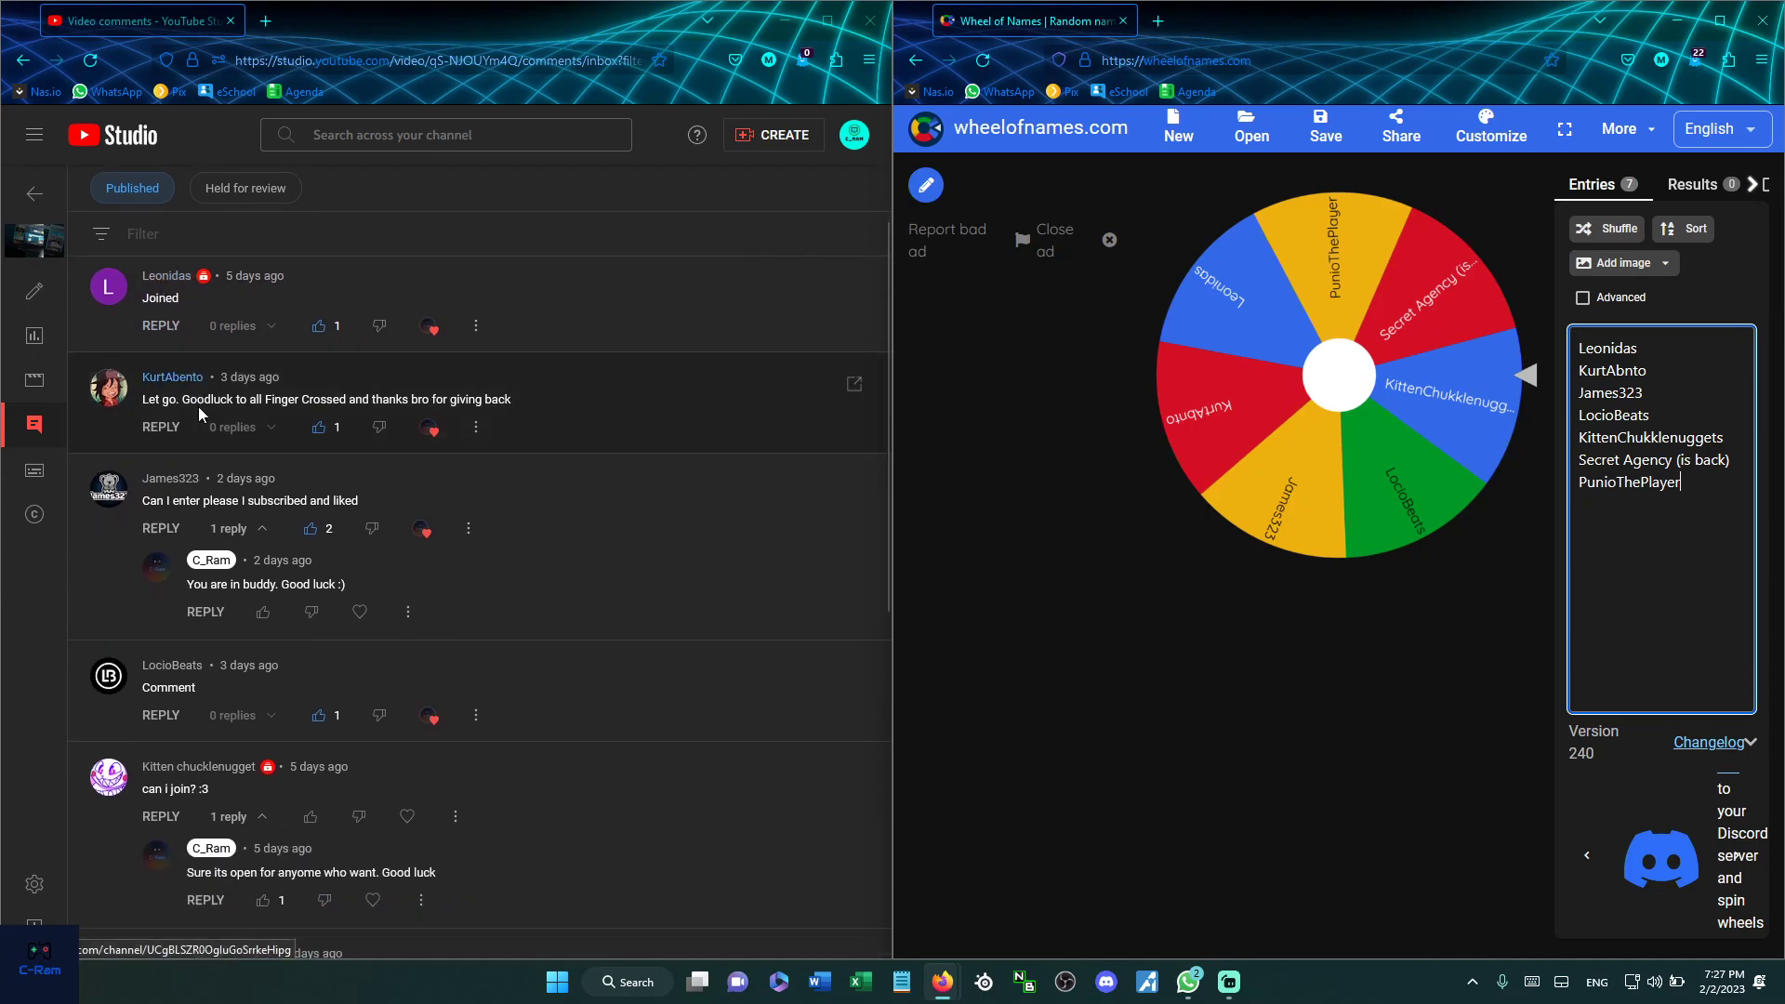
pyautogui.scroll(-3)
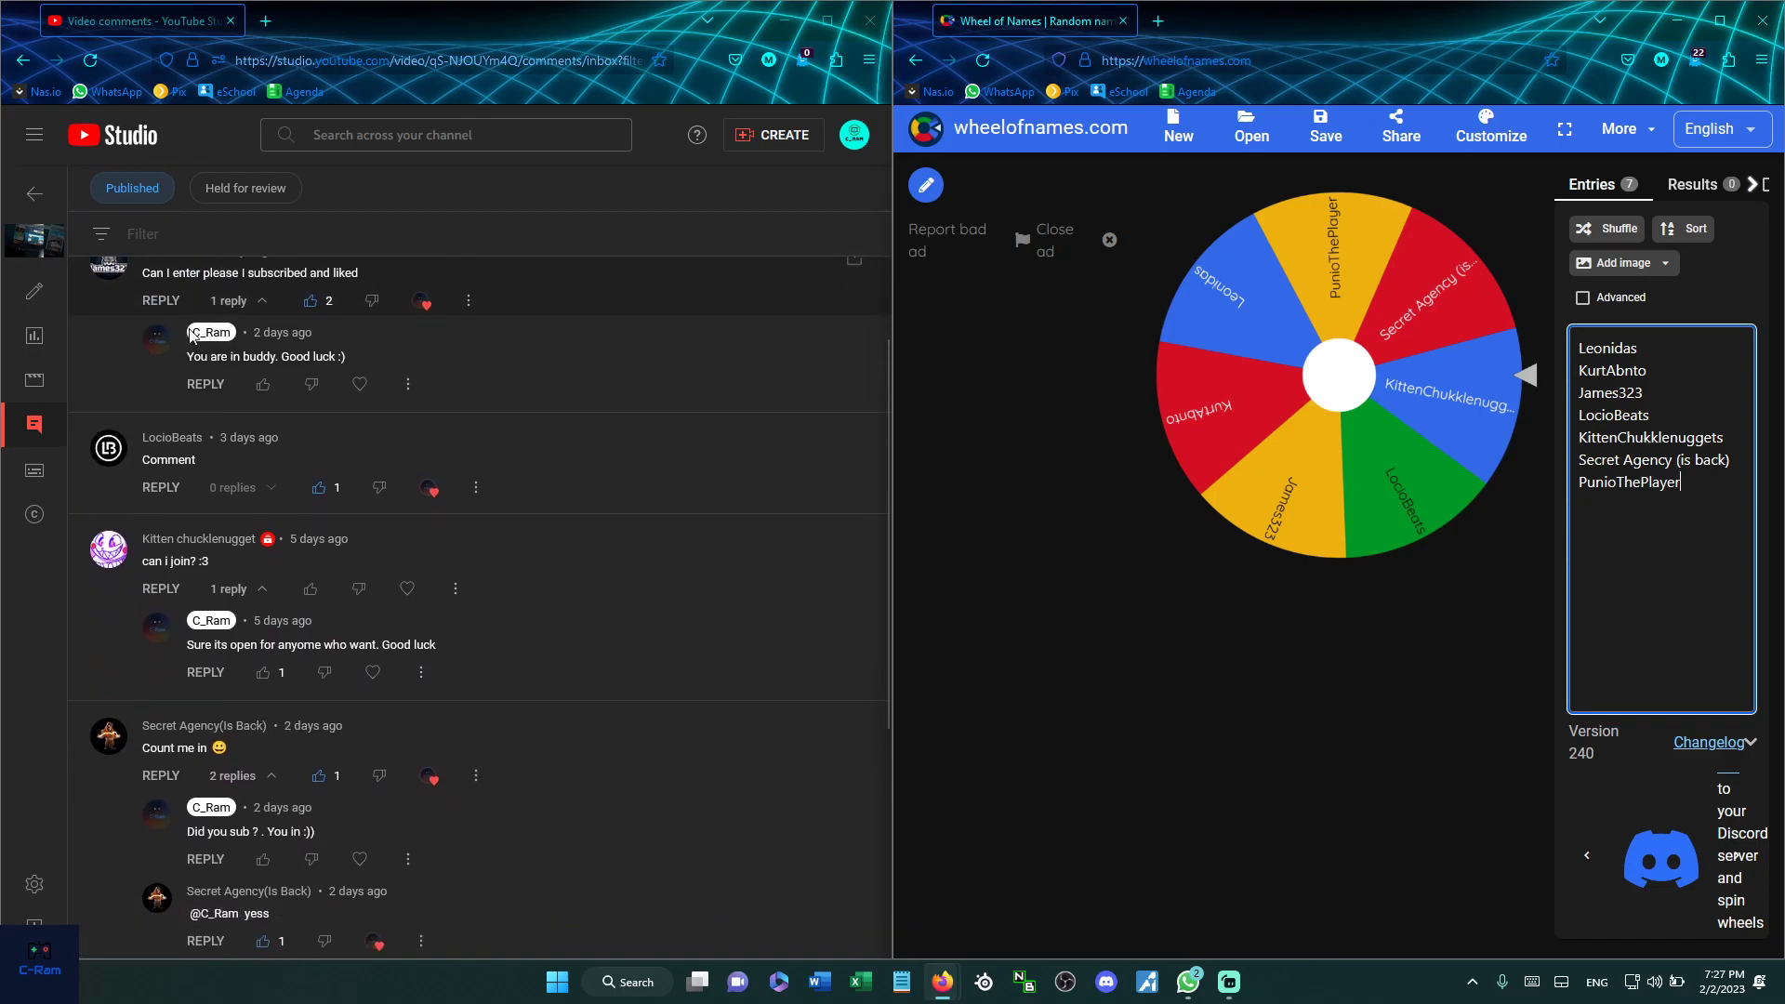
pyautogui.scroll(-3)
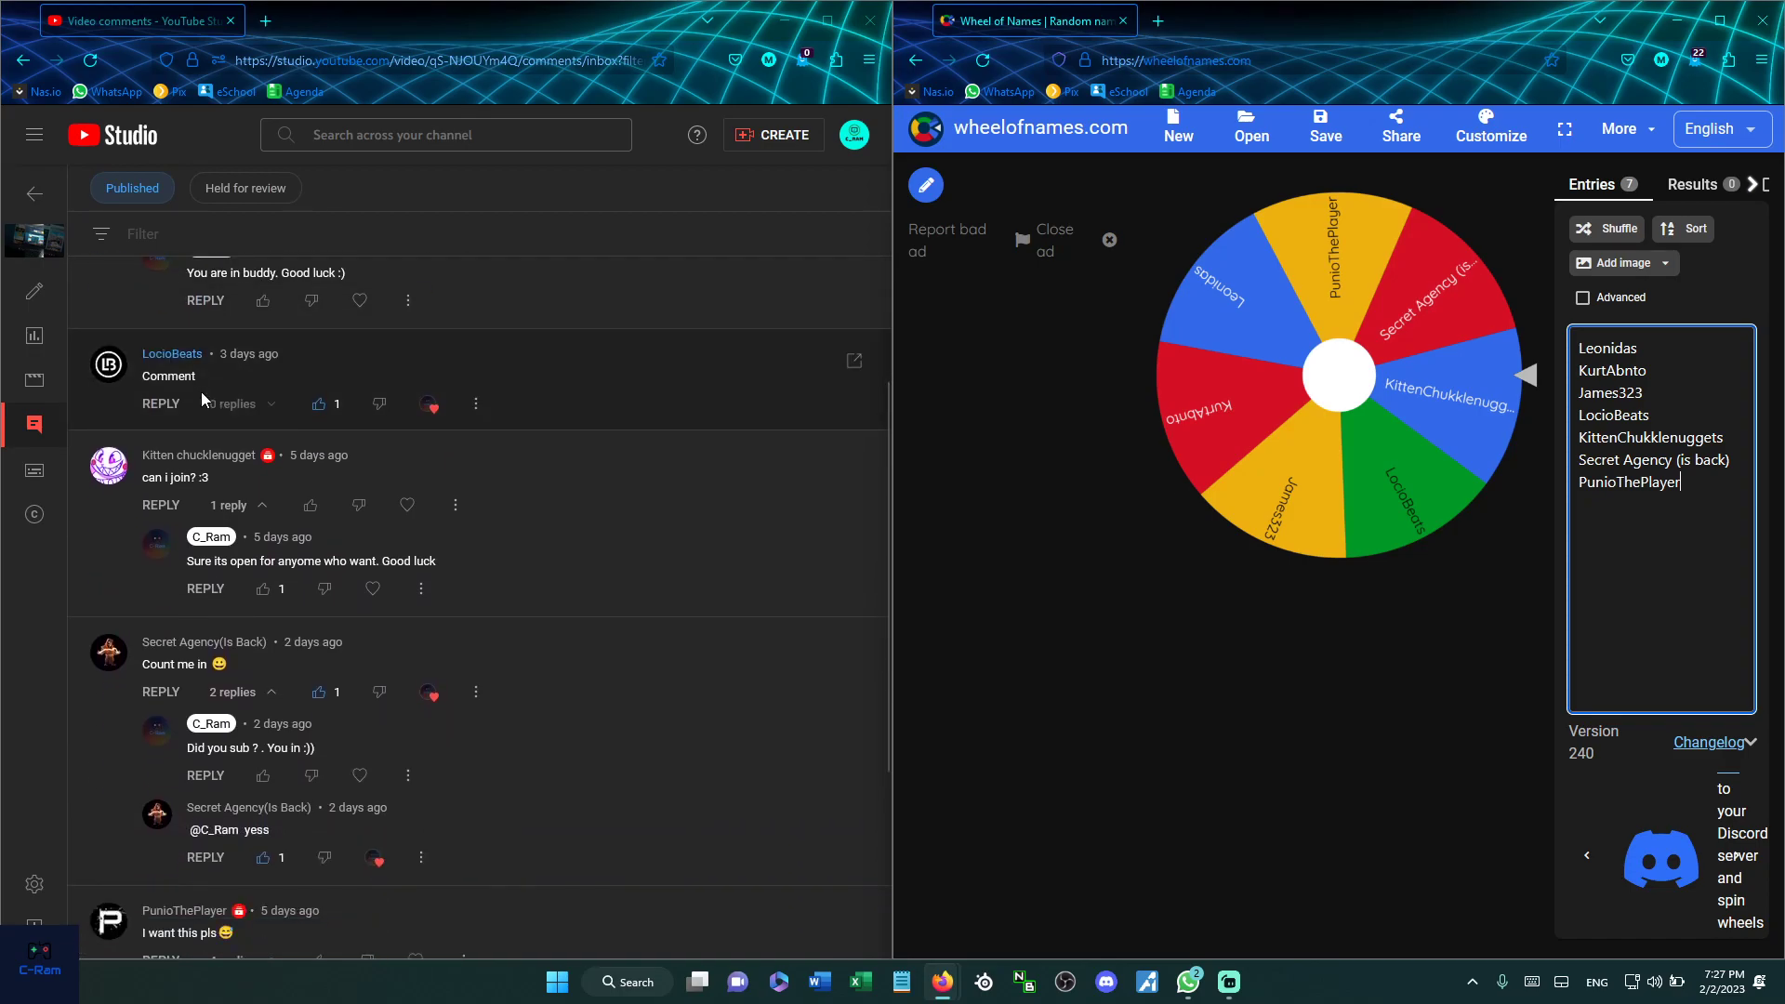
pyautogui.scroll(-3)
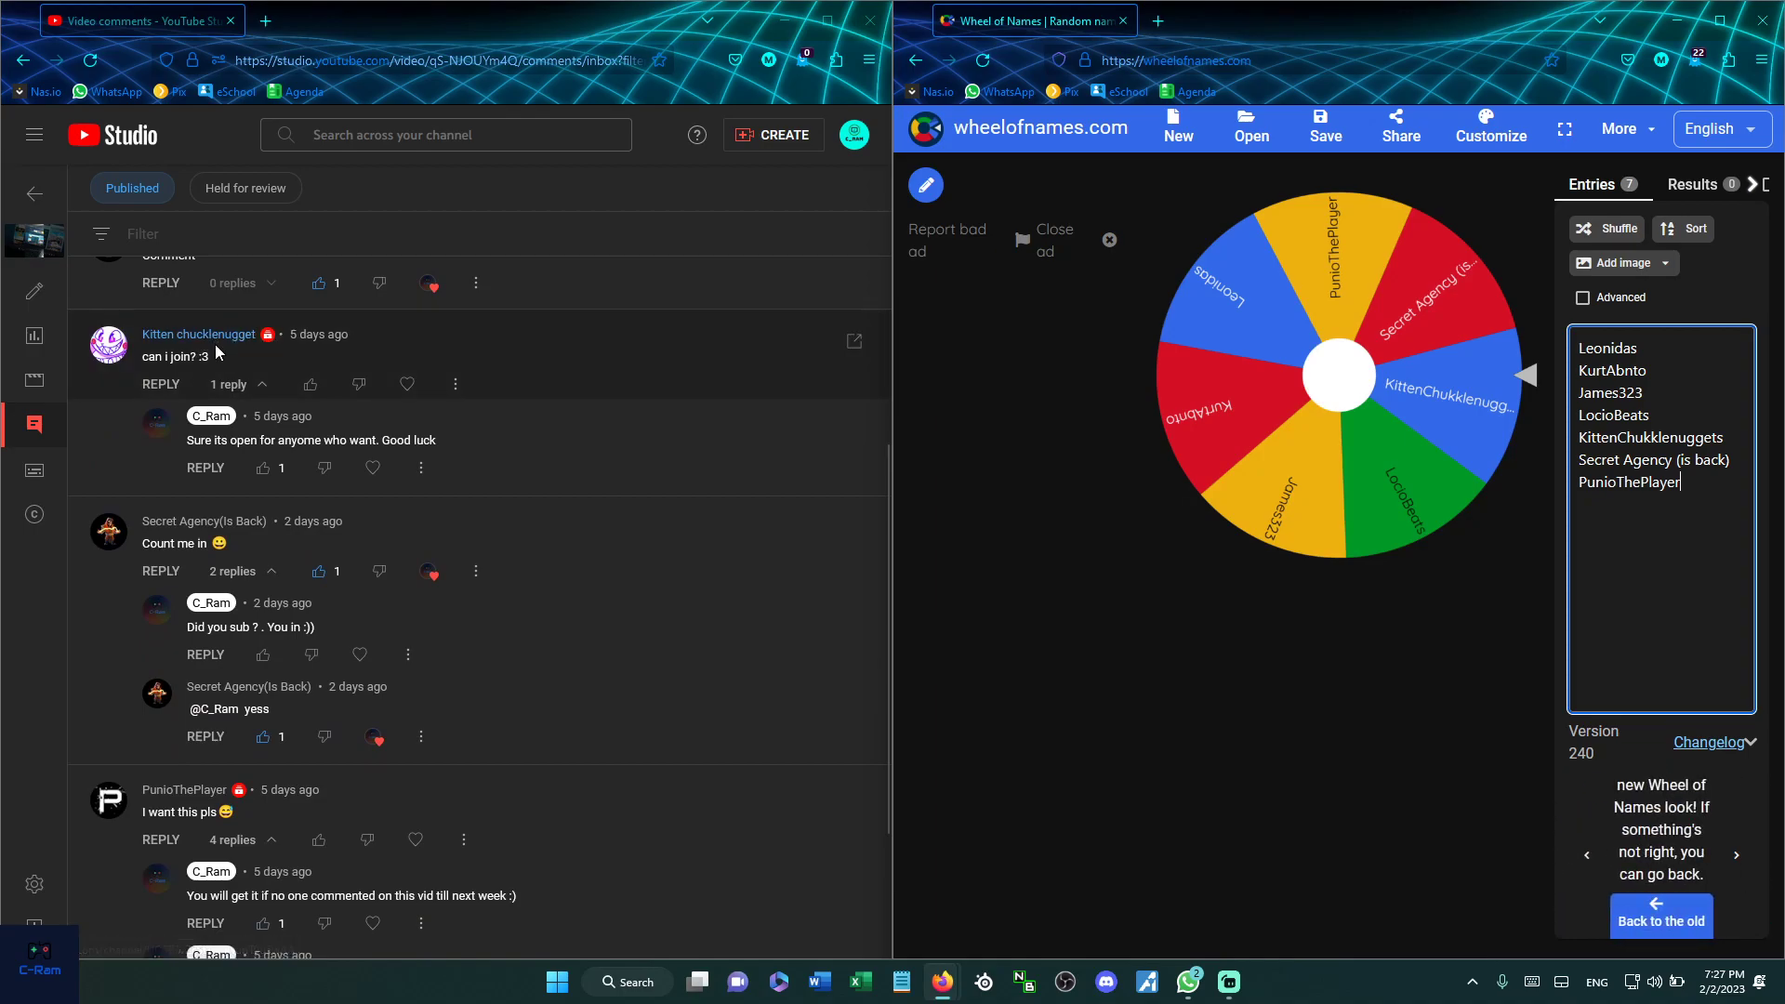
pyautogui.scroll(-3)
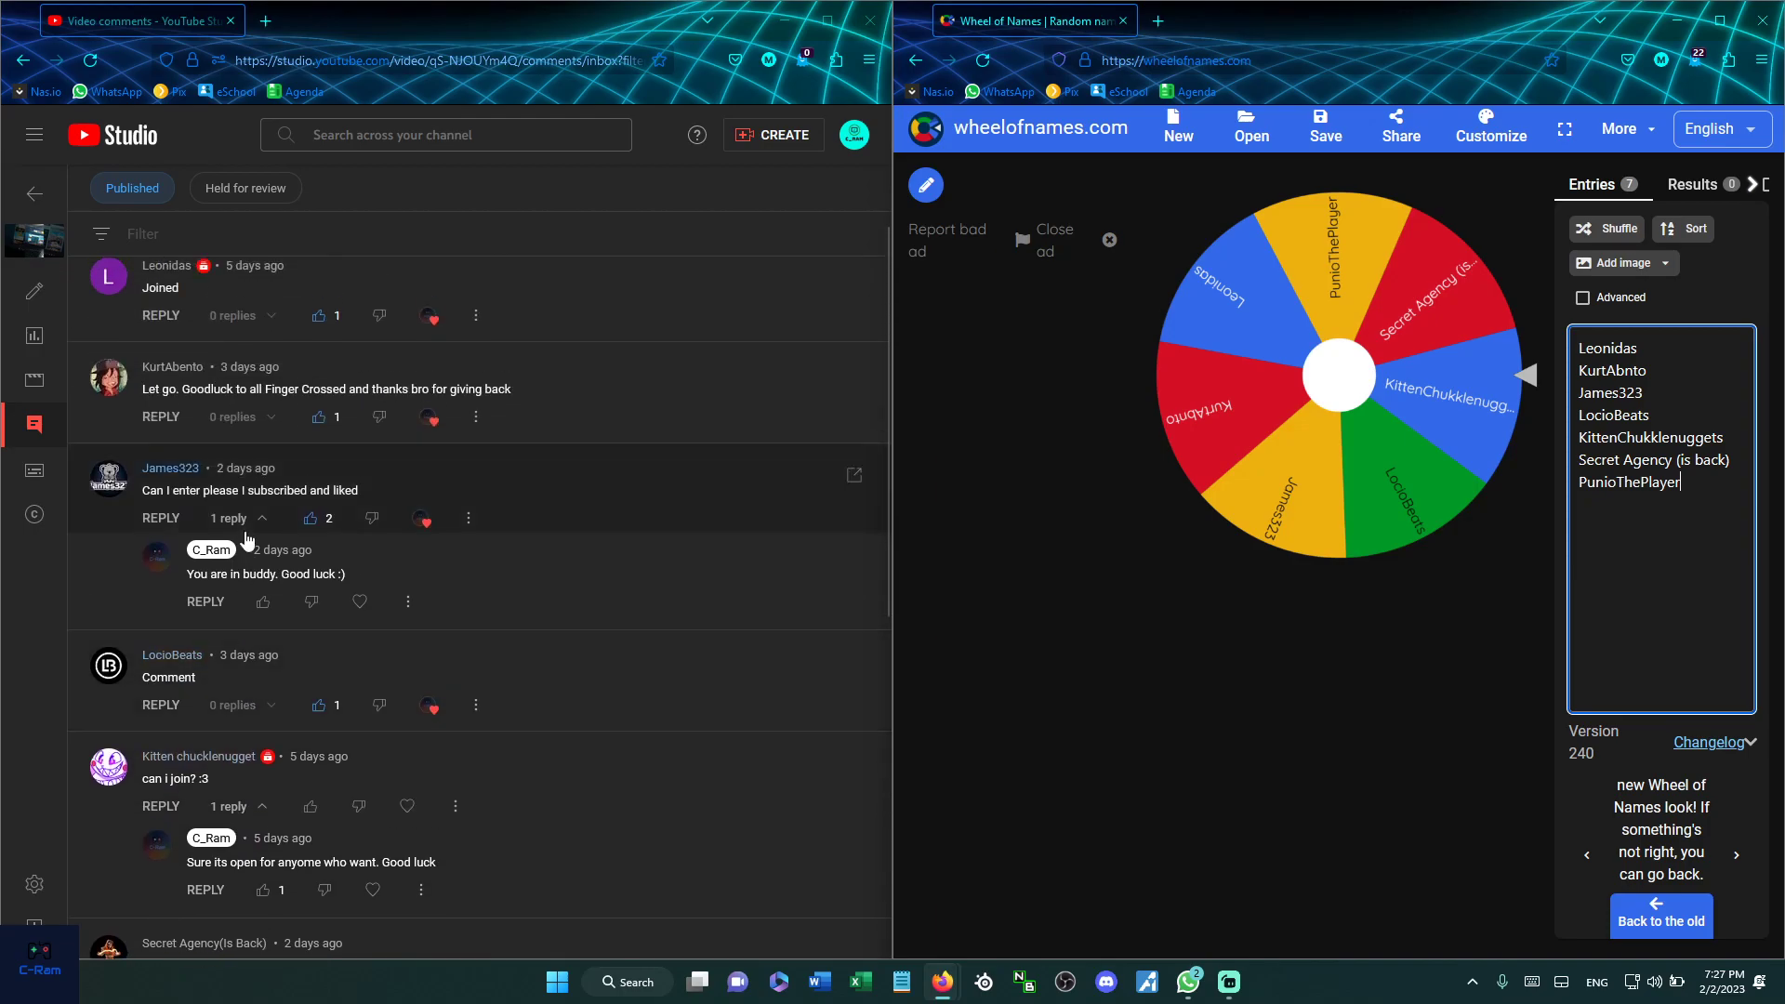
pyautogui.click(89, 60)
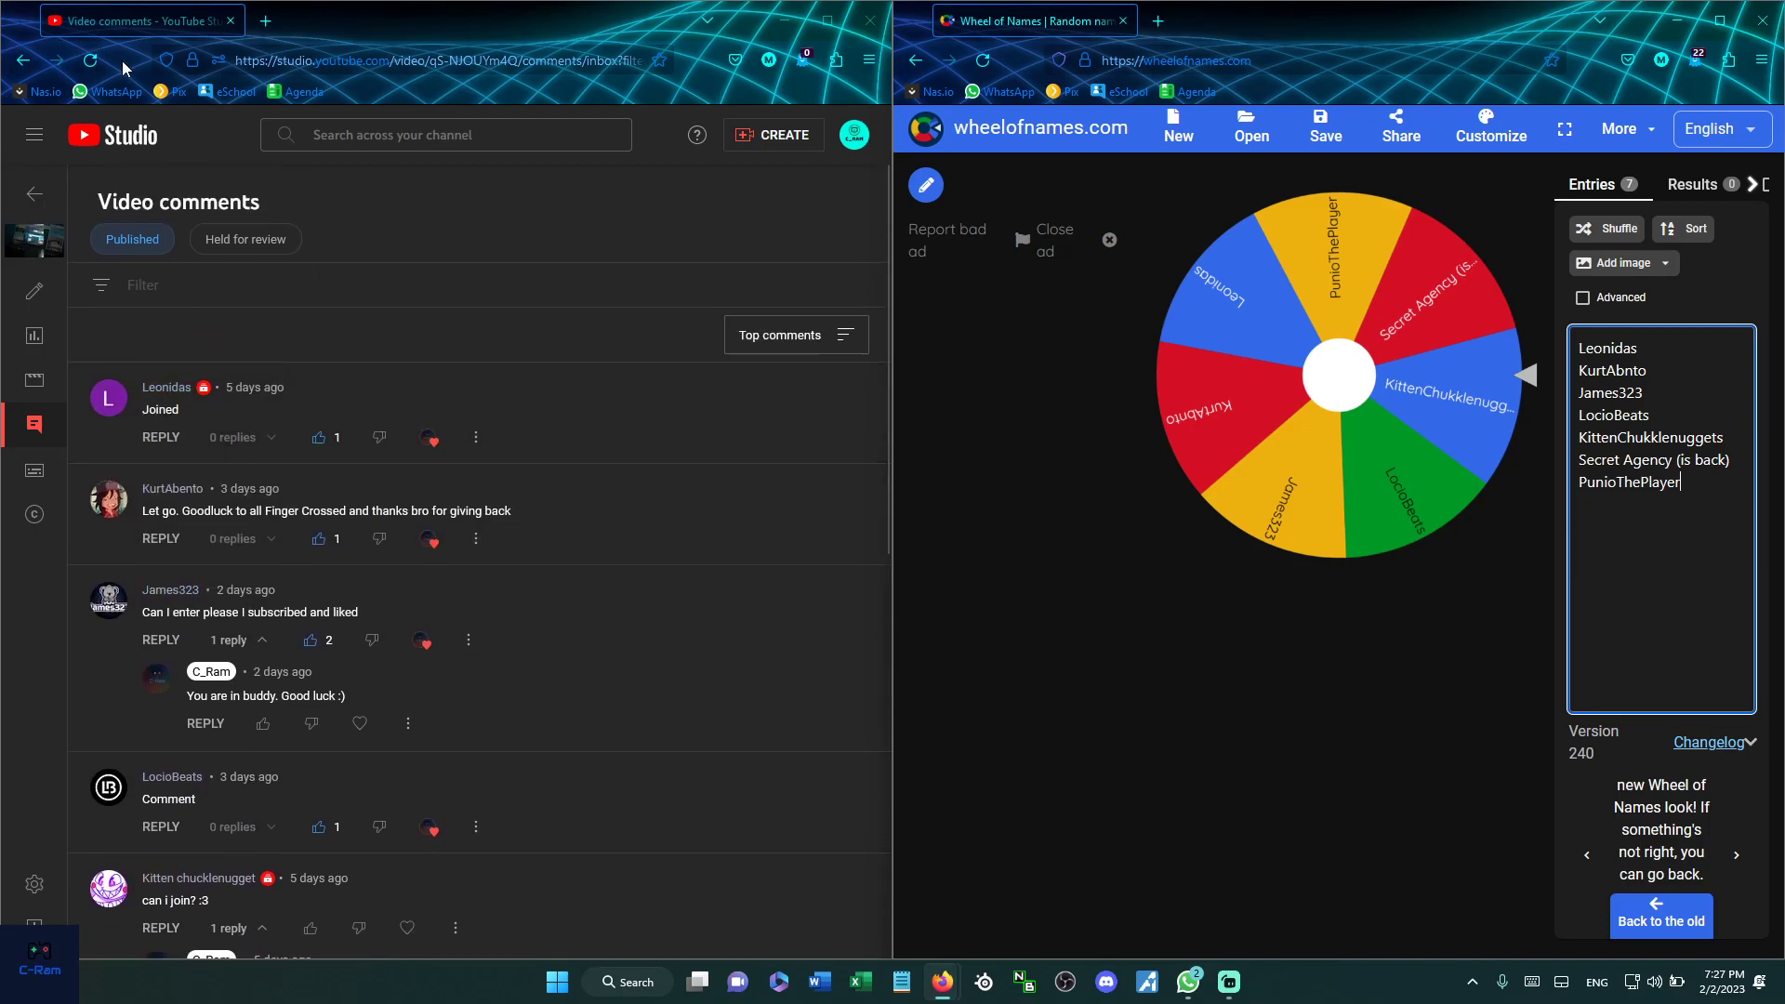
pyautogui.moveTo(90, 60)
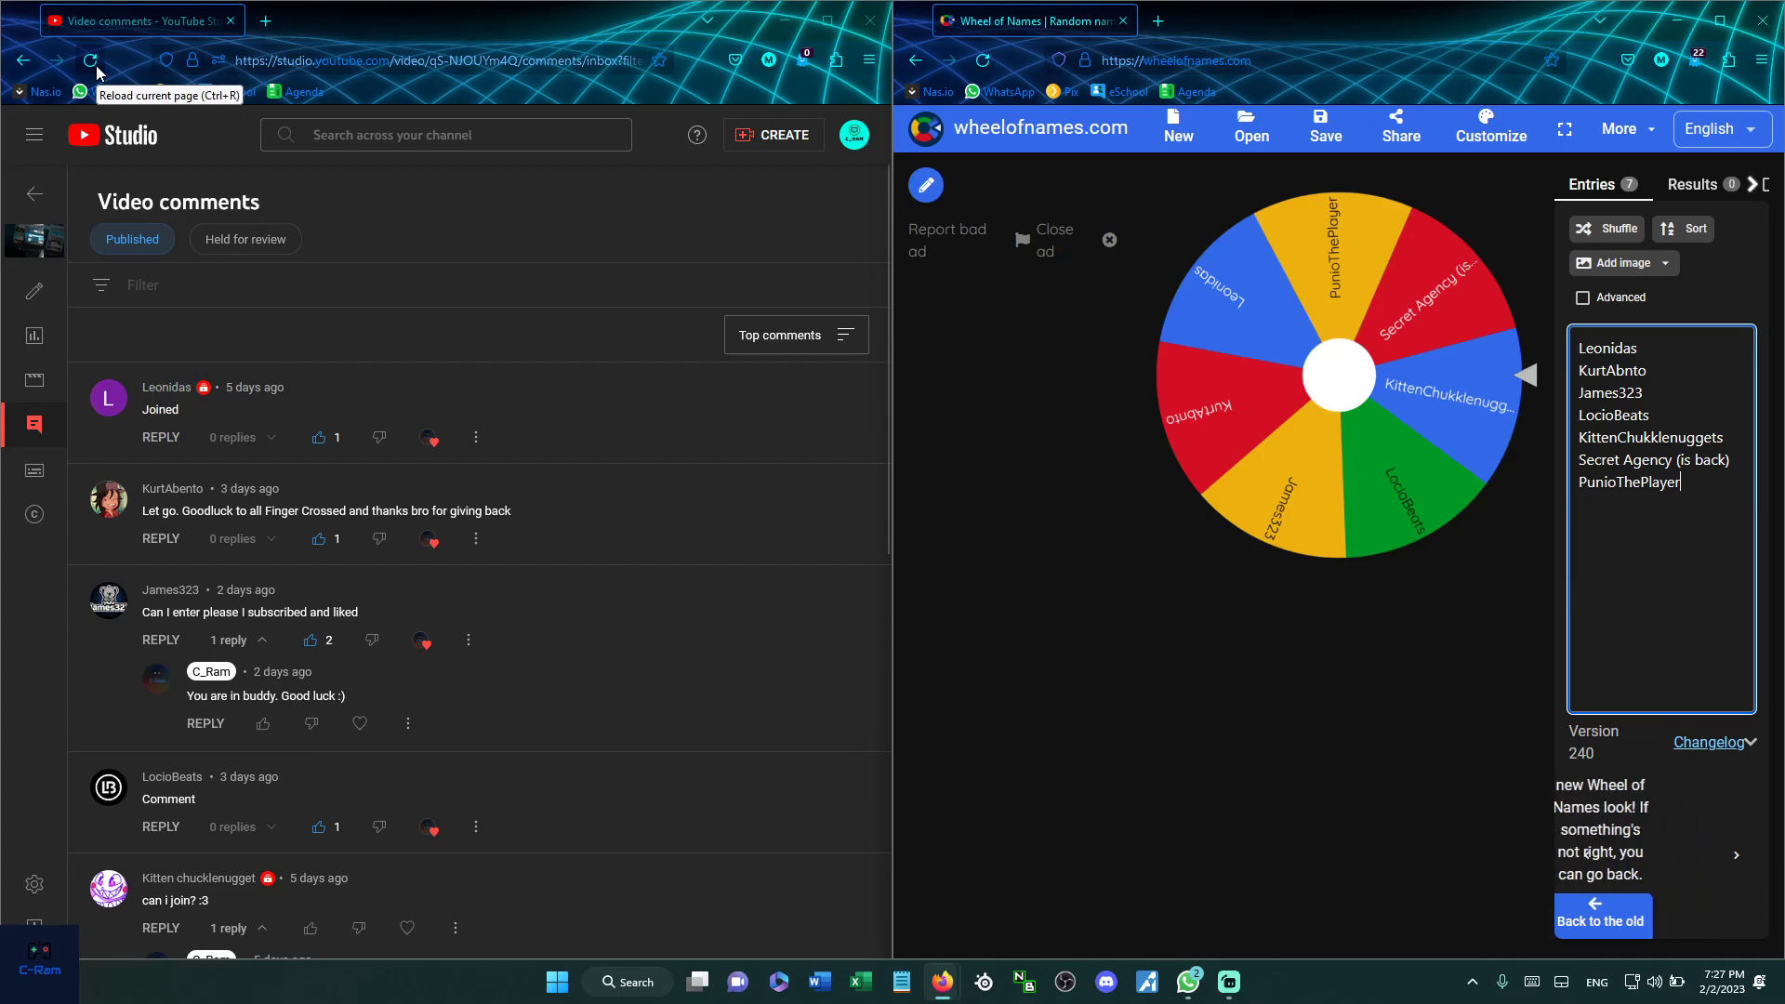
pyautogui.click(91, 59)
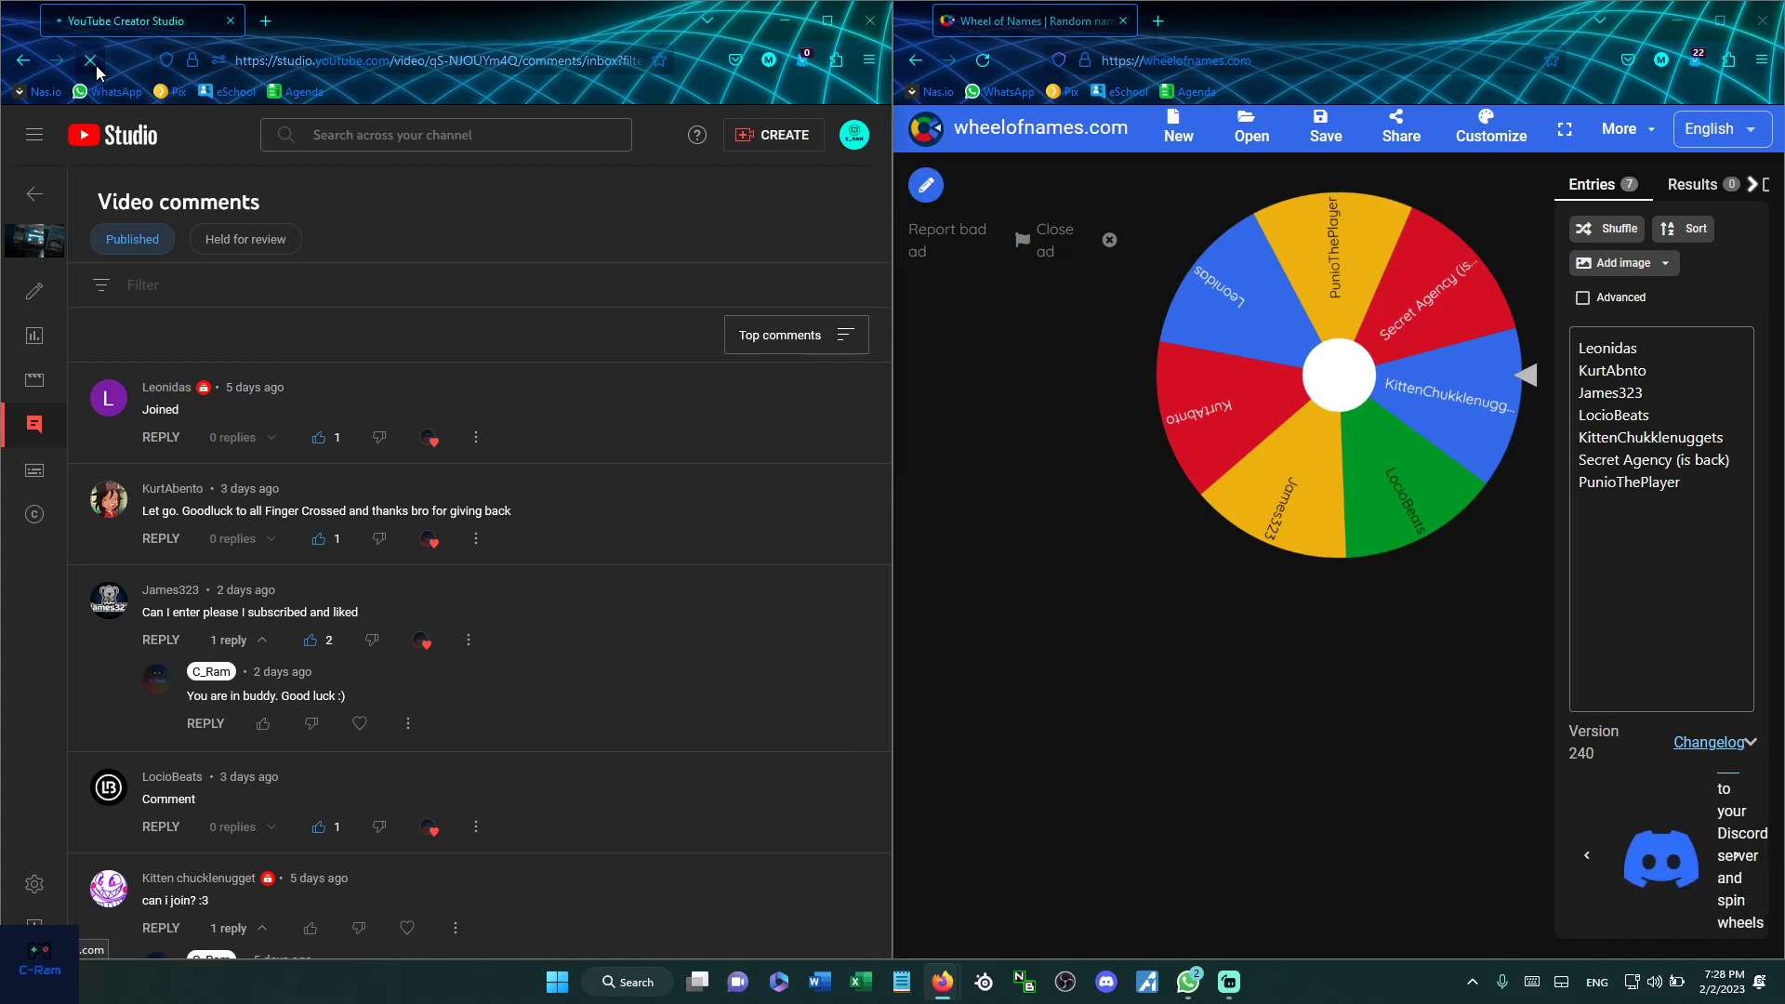
pyautogui.click(89, 59)
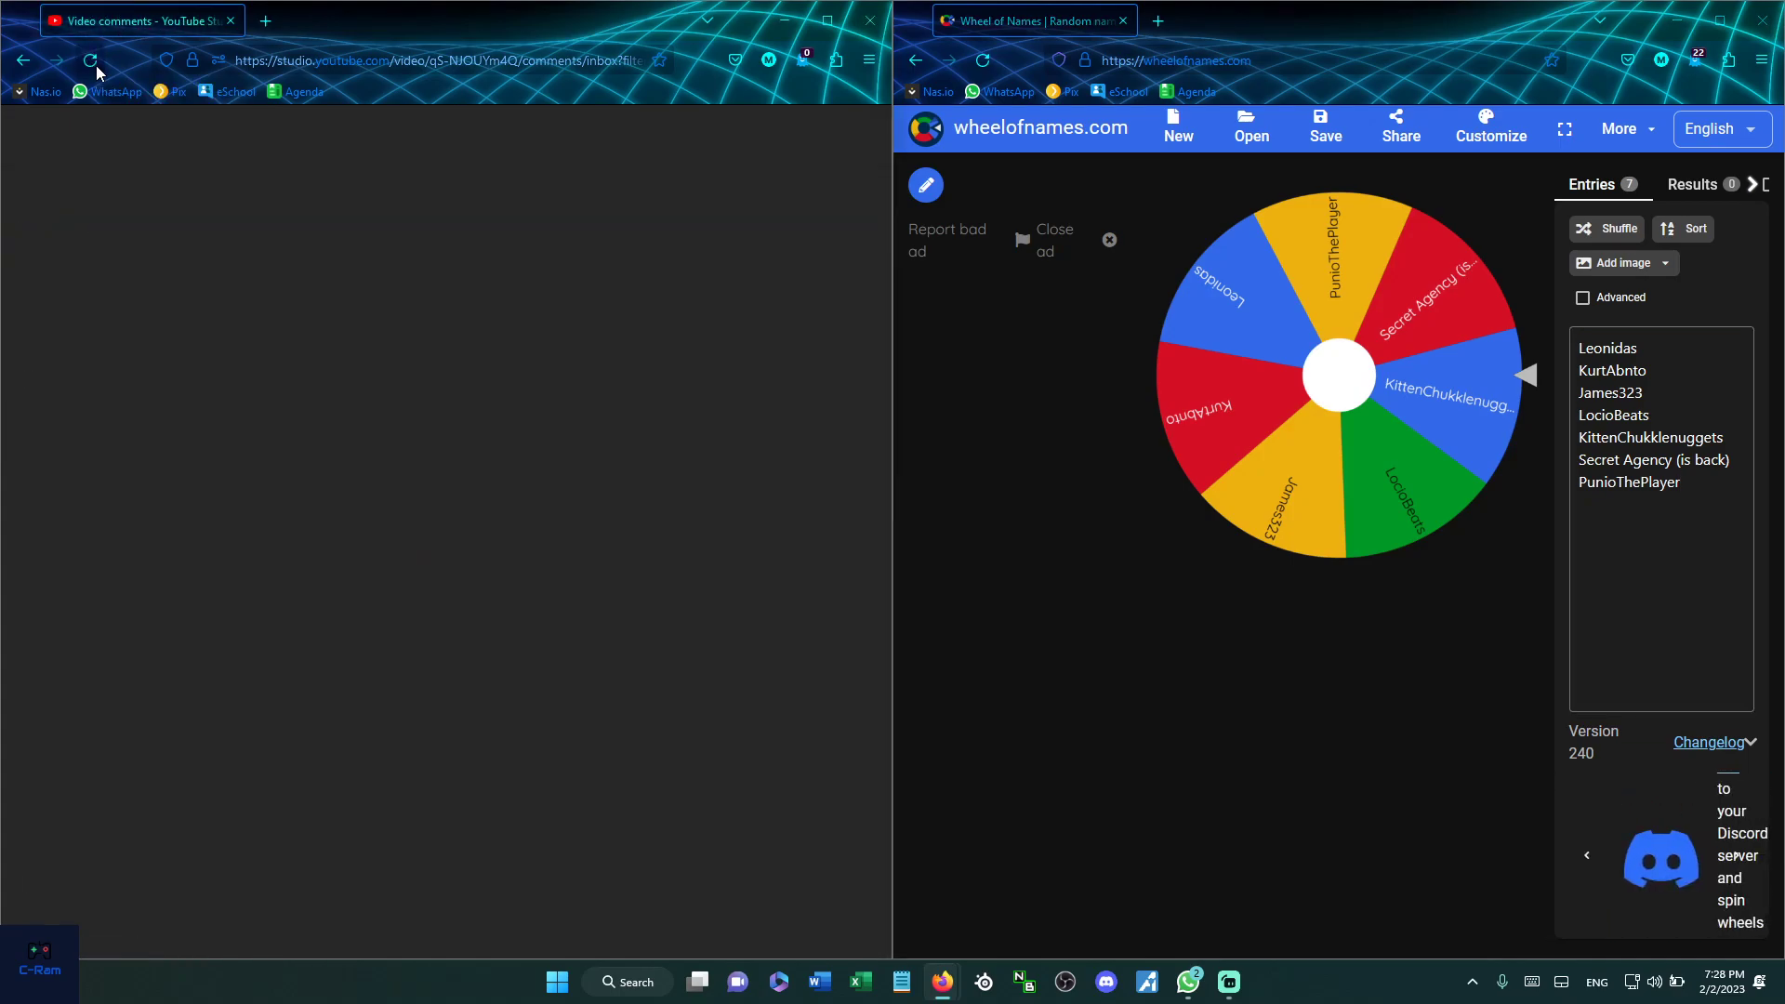
pyautogui.click(91, 59)
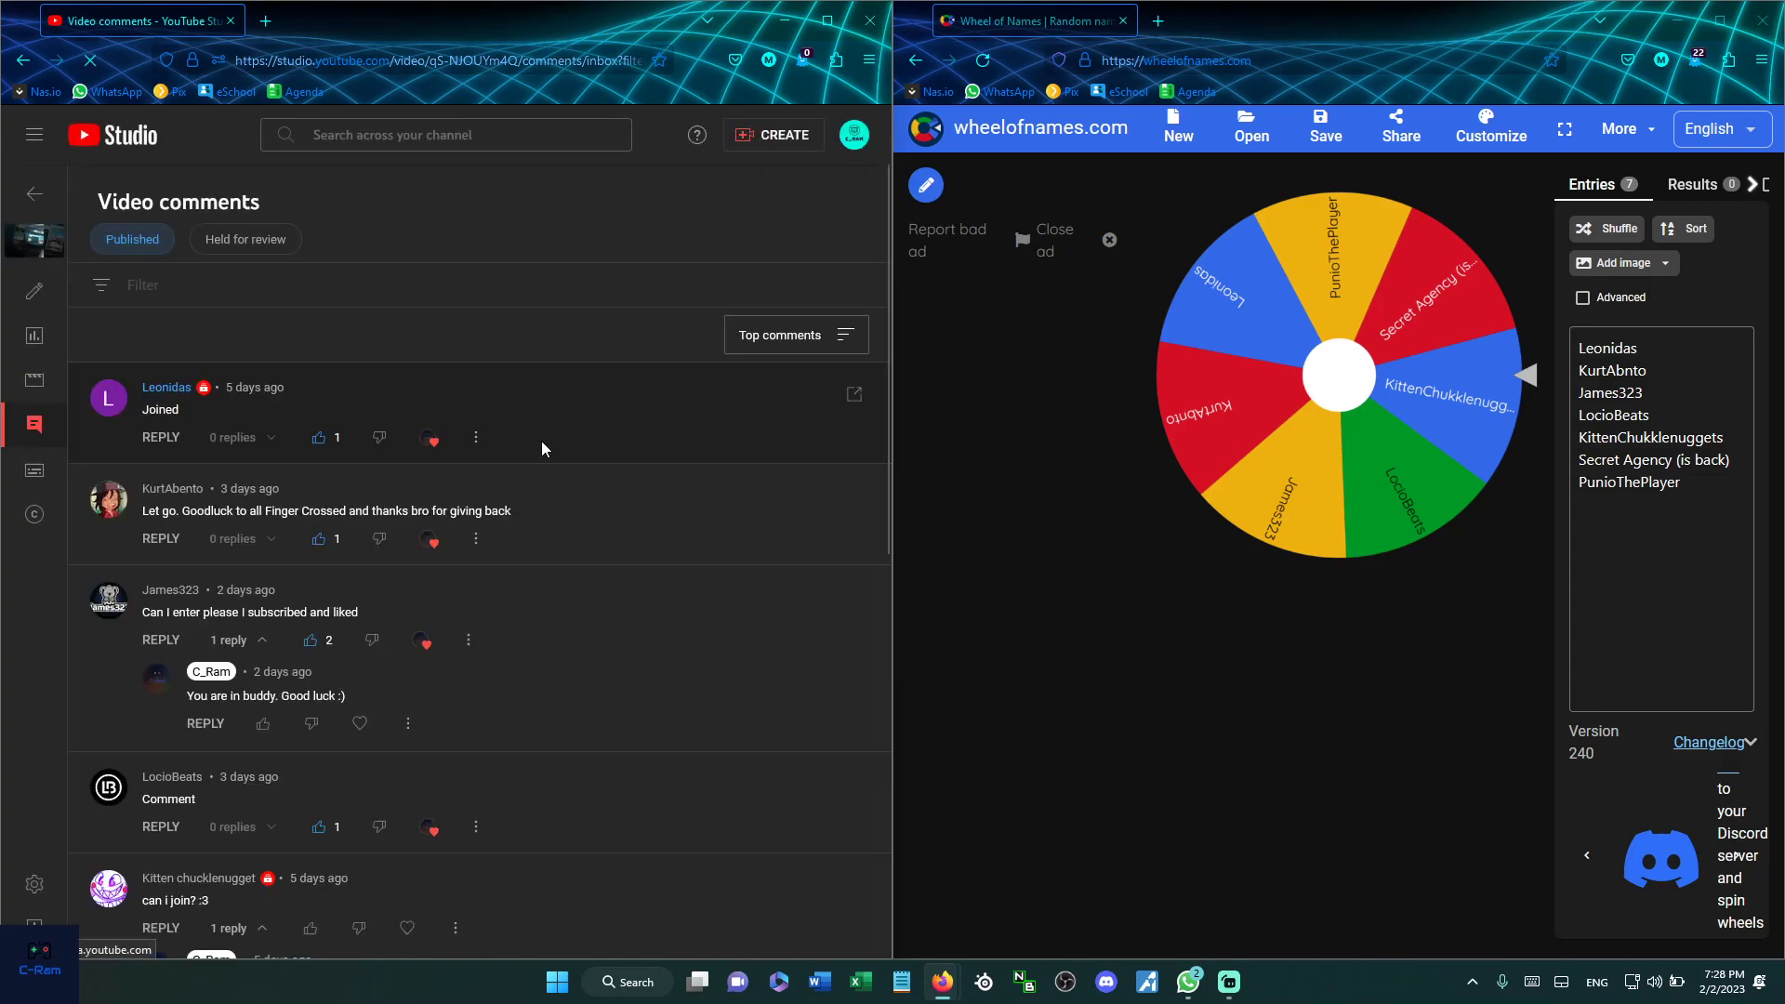
pyautogui.moveTo(467, 435)
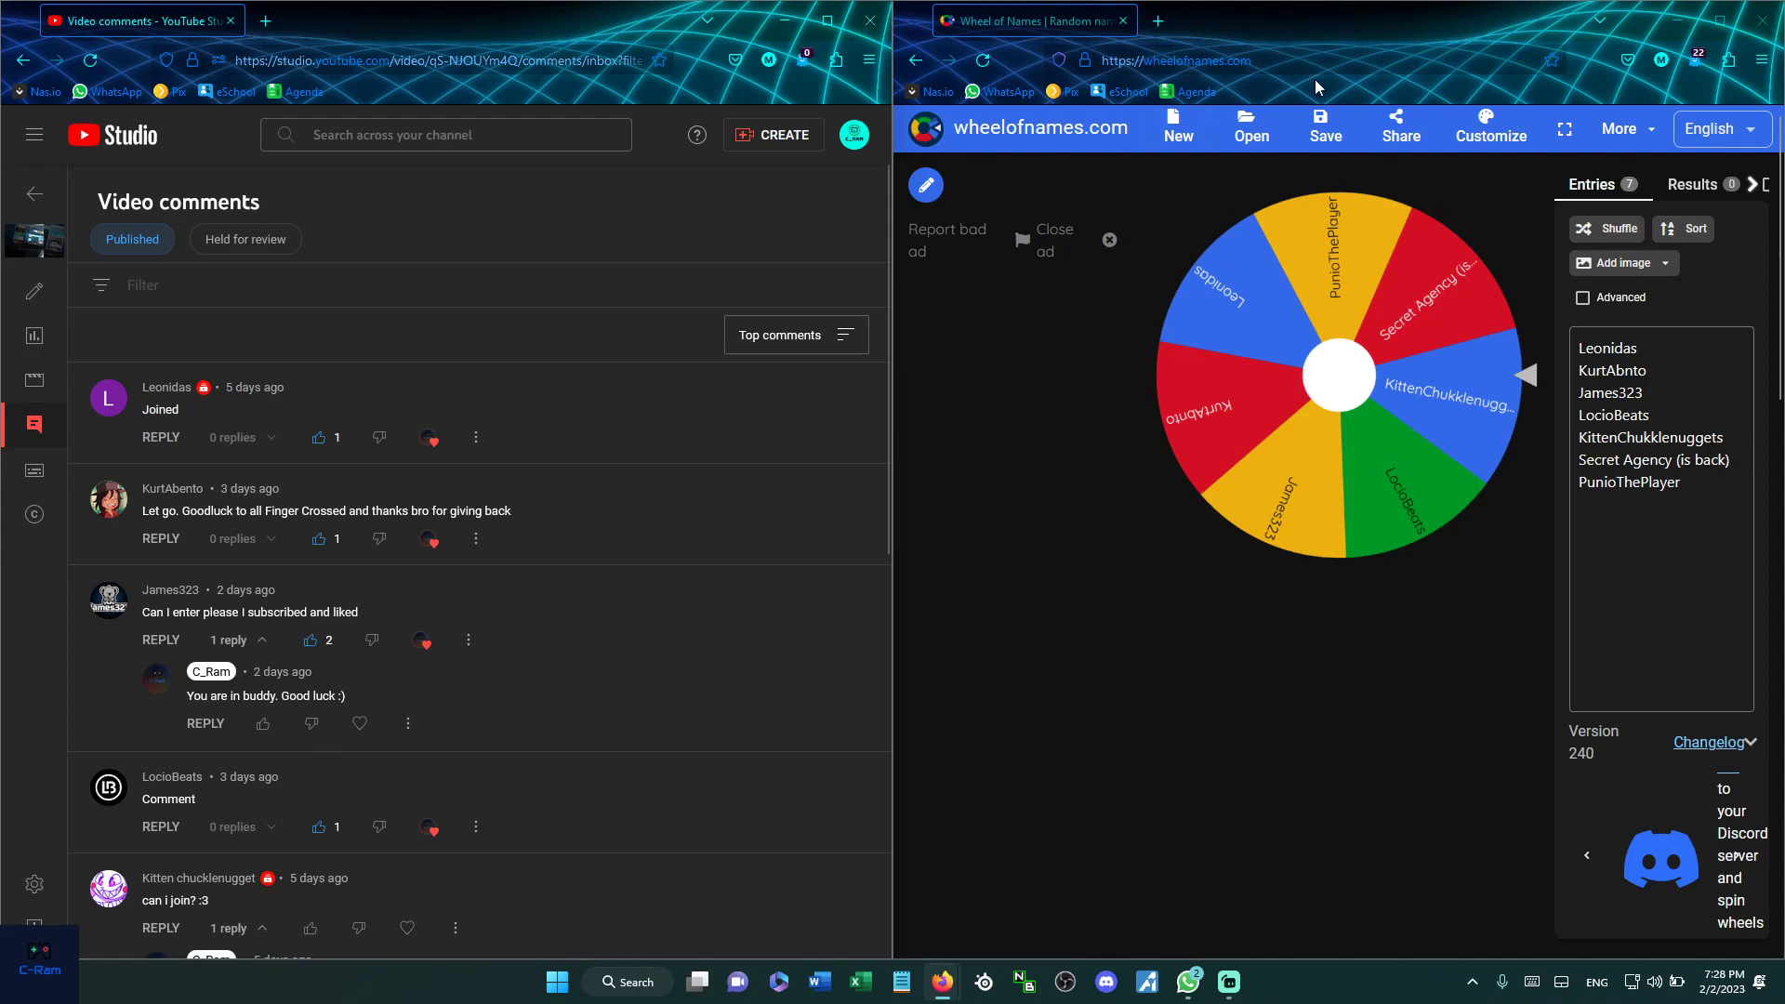
pyautogui.moveTo(1355, 658)
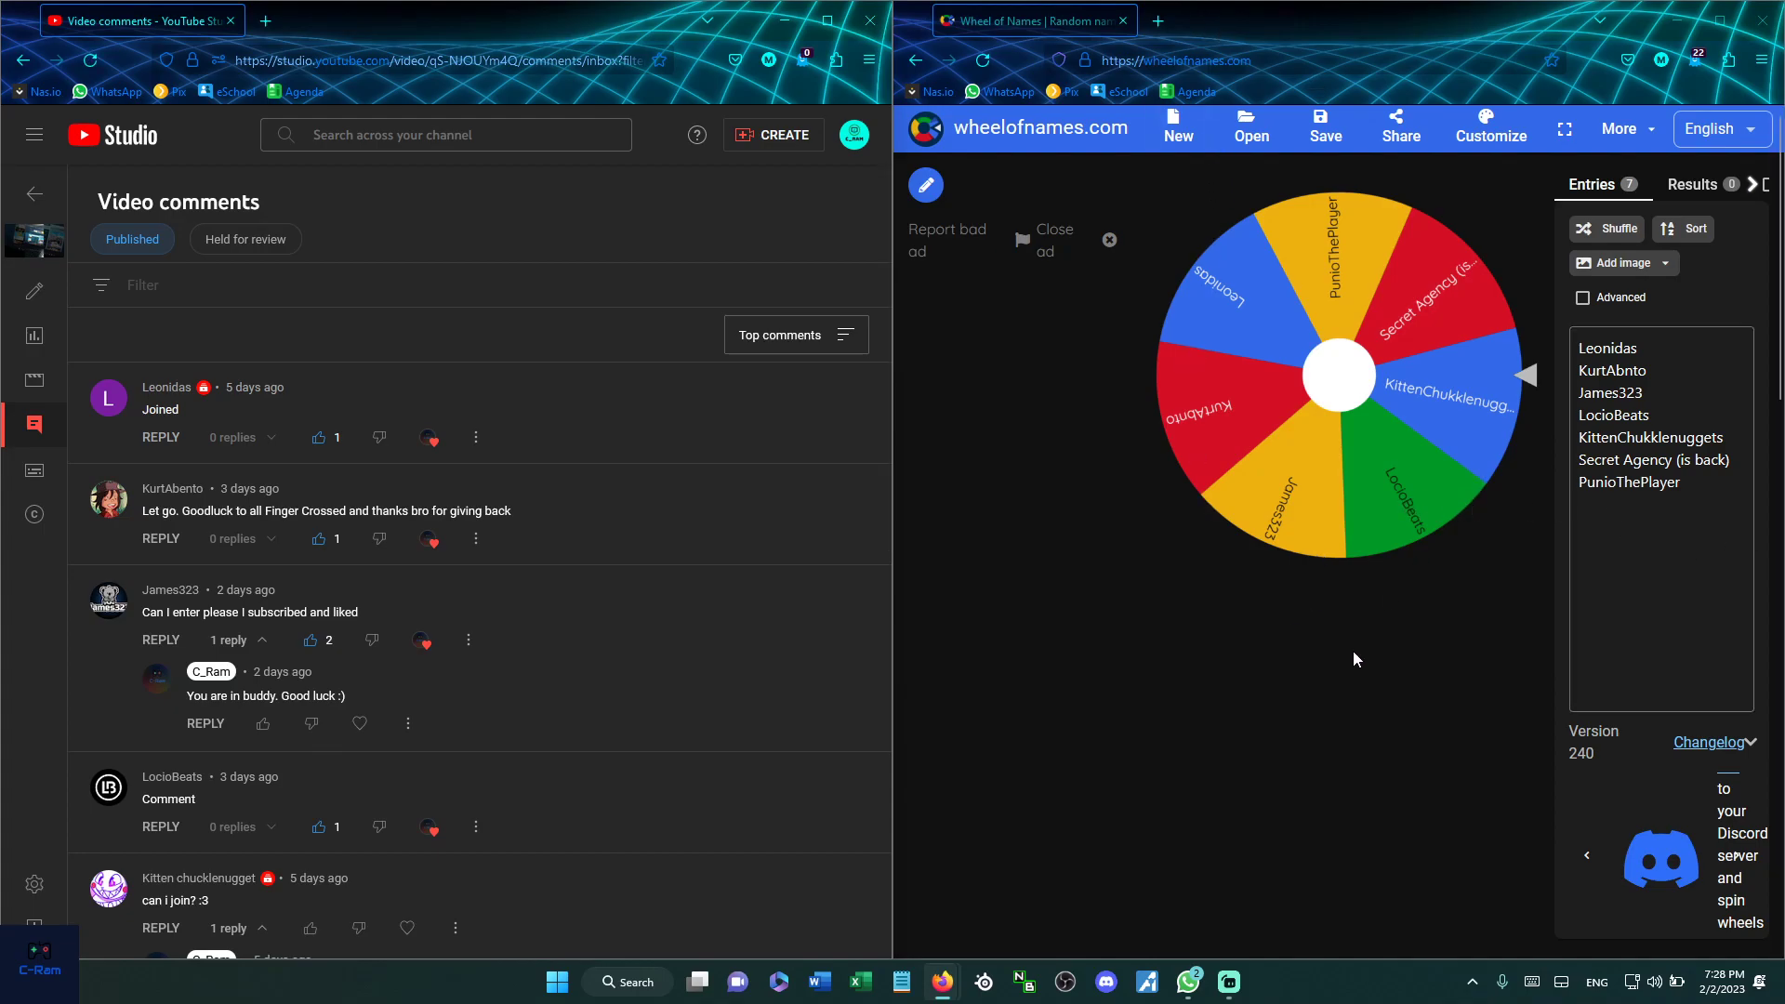
pyautogui.moveTo(1387, 567)
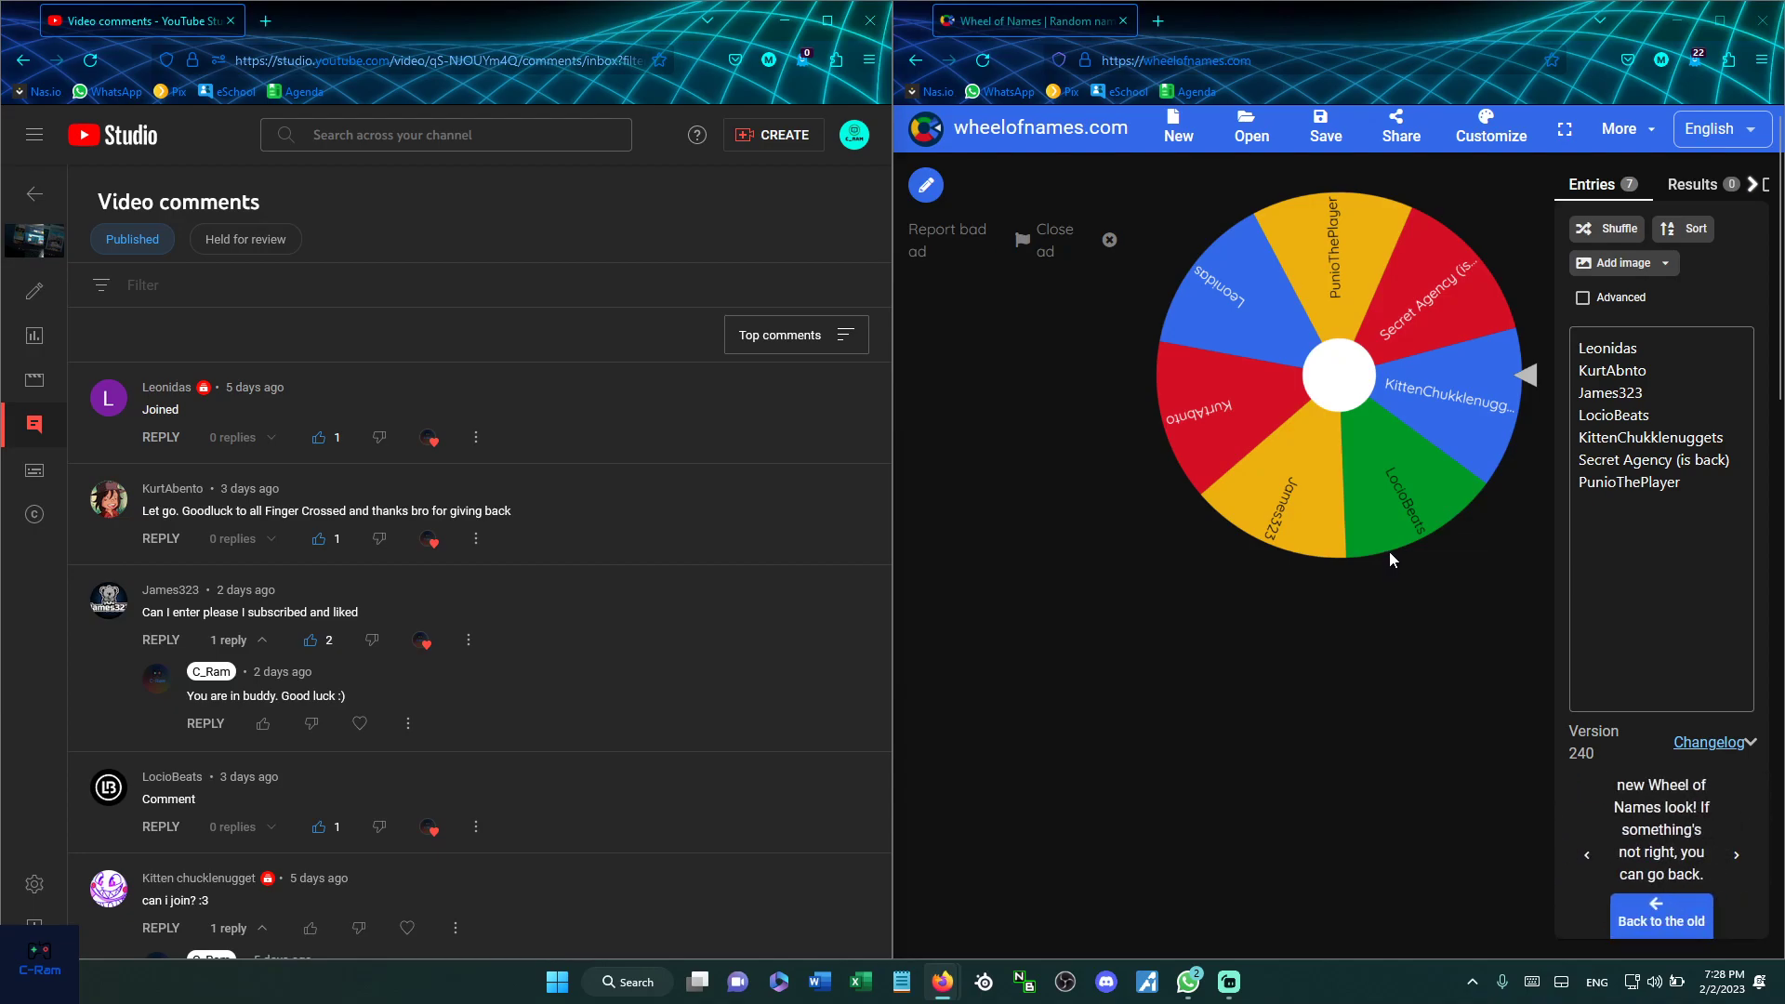
pyautogui.moveTo(1416, 542)
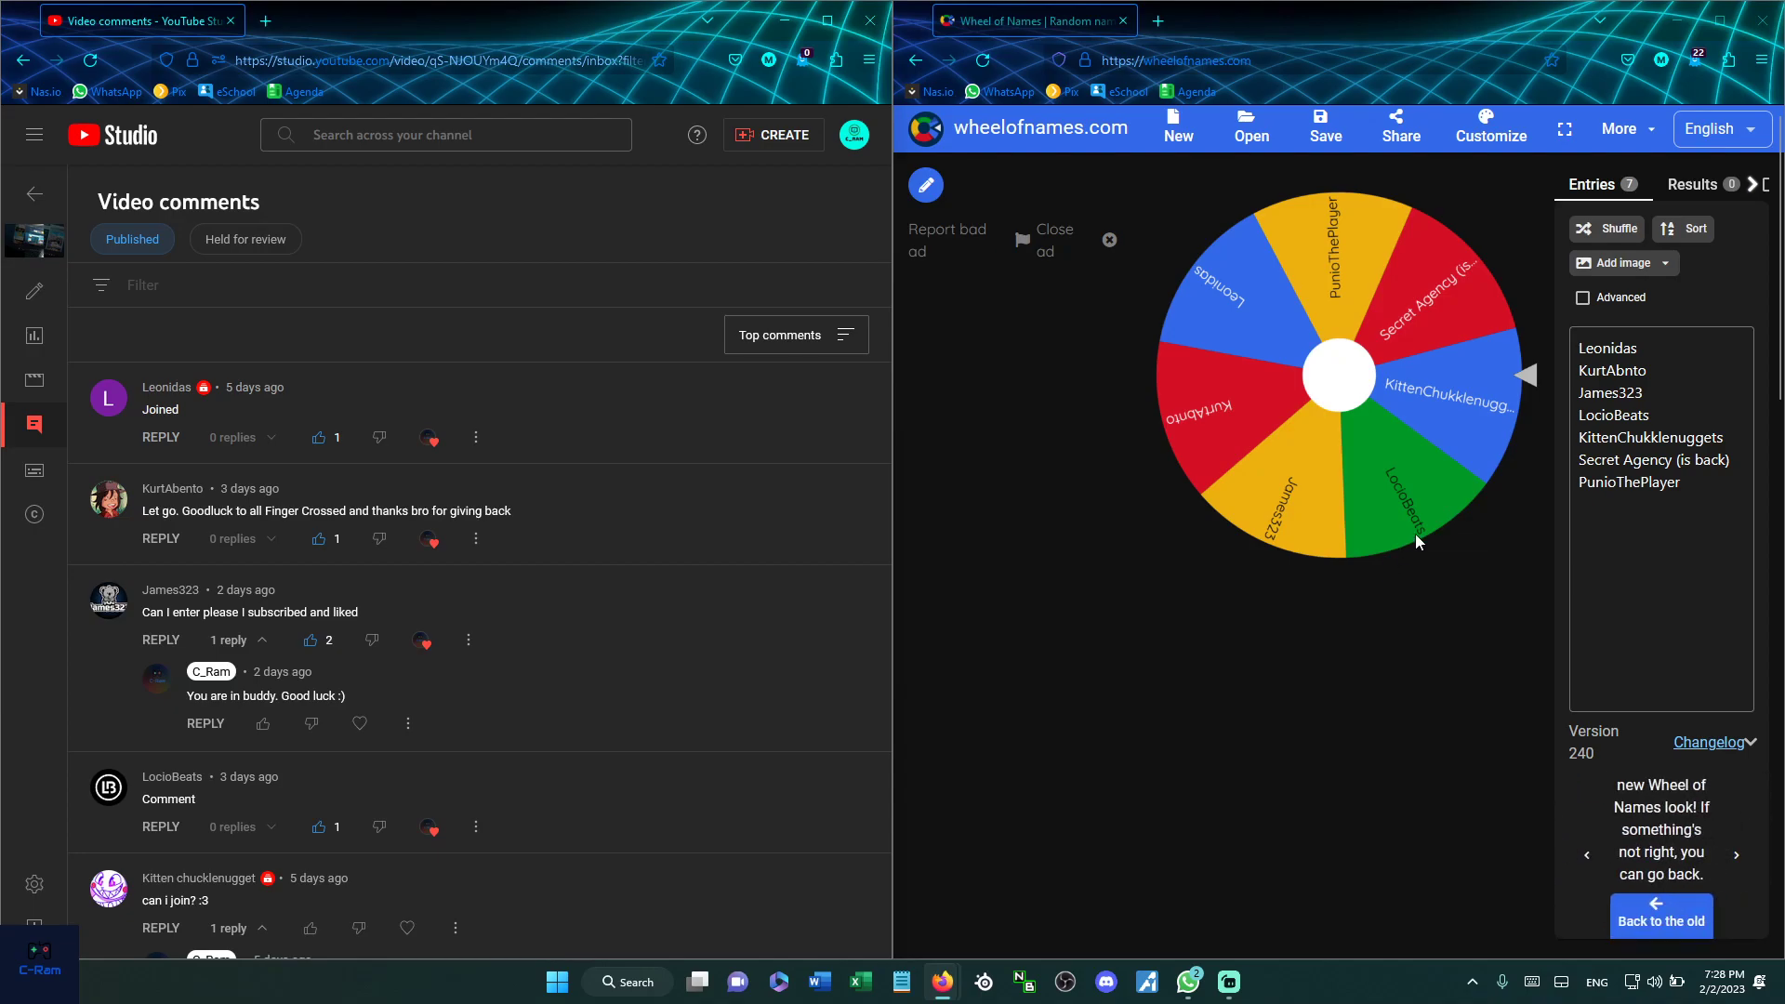
pyautogui.moveTo(1343, 371)
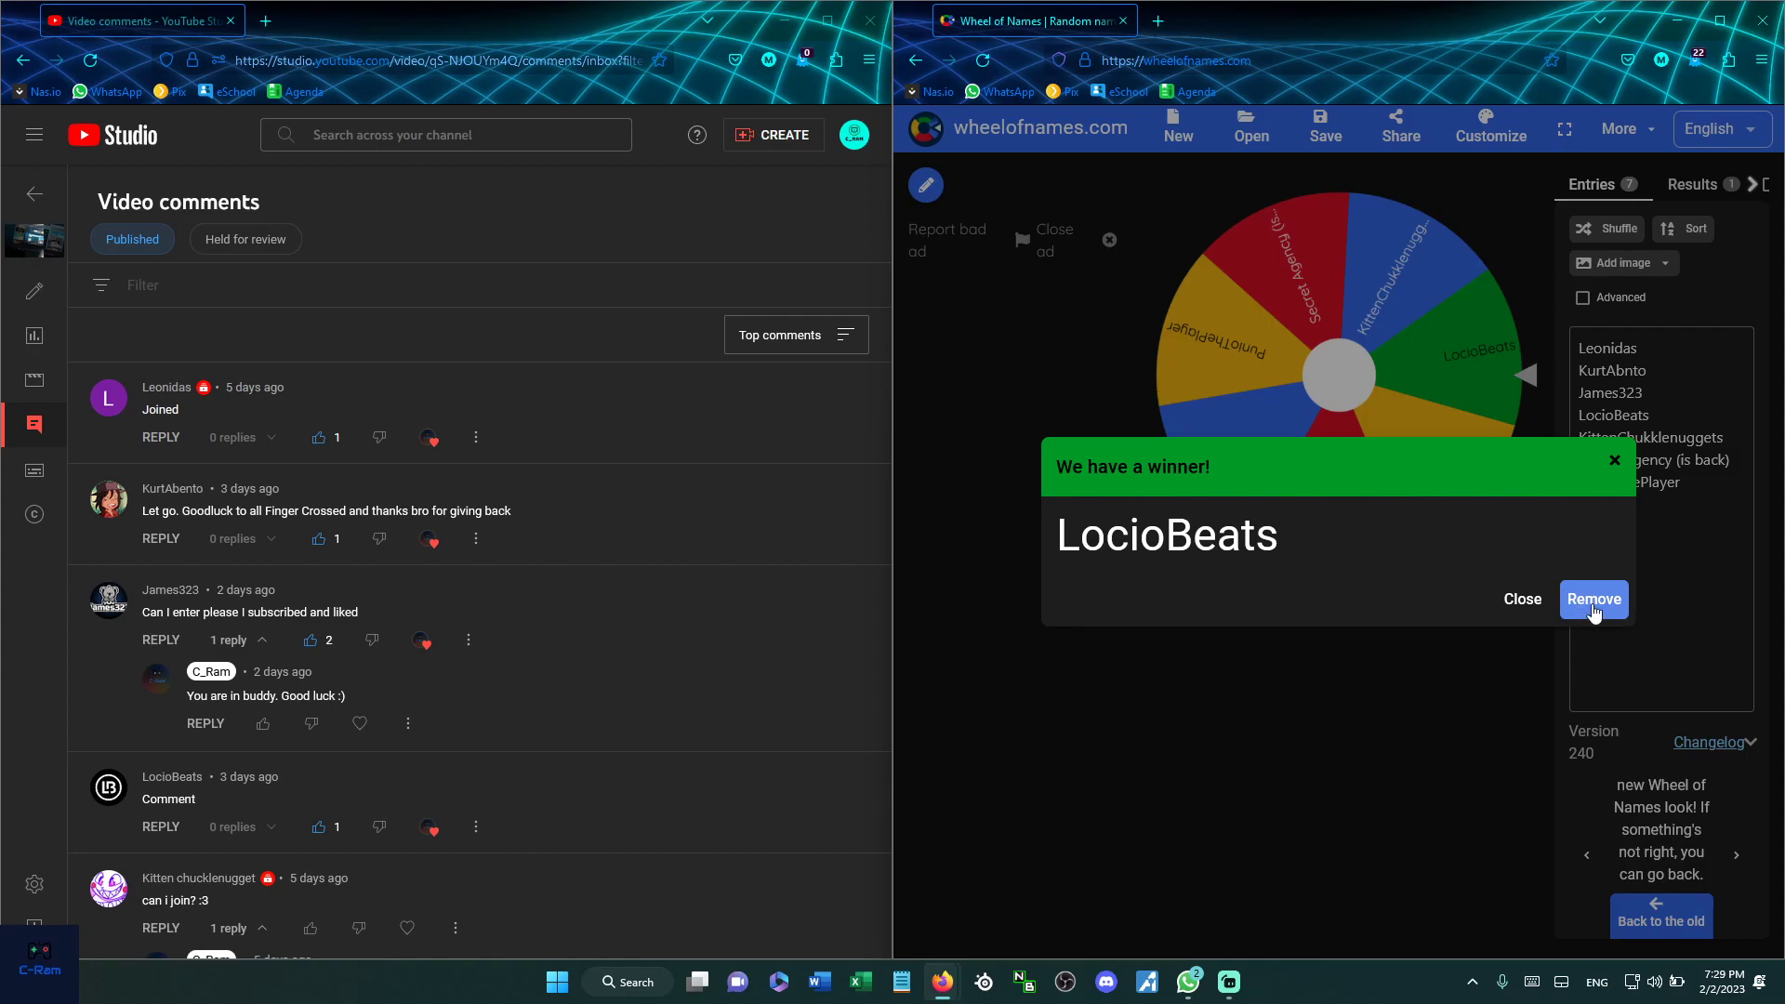
pyautogui.click(1593, 599)
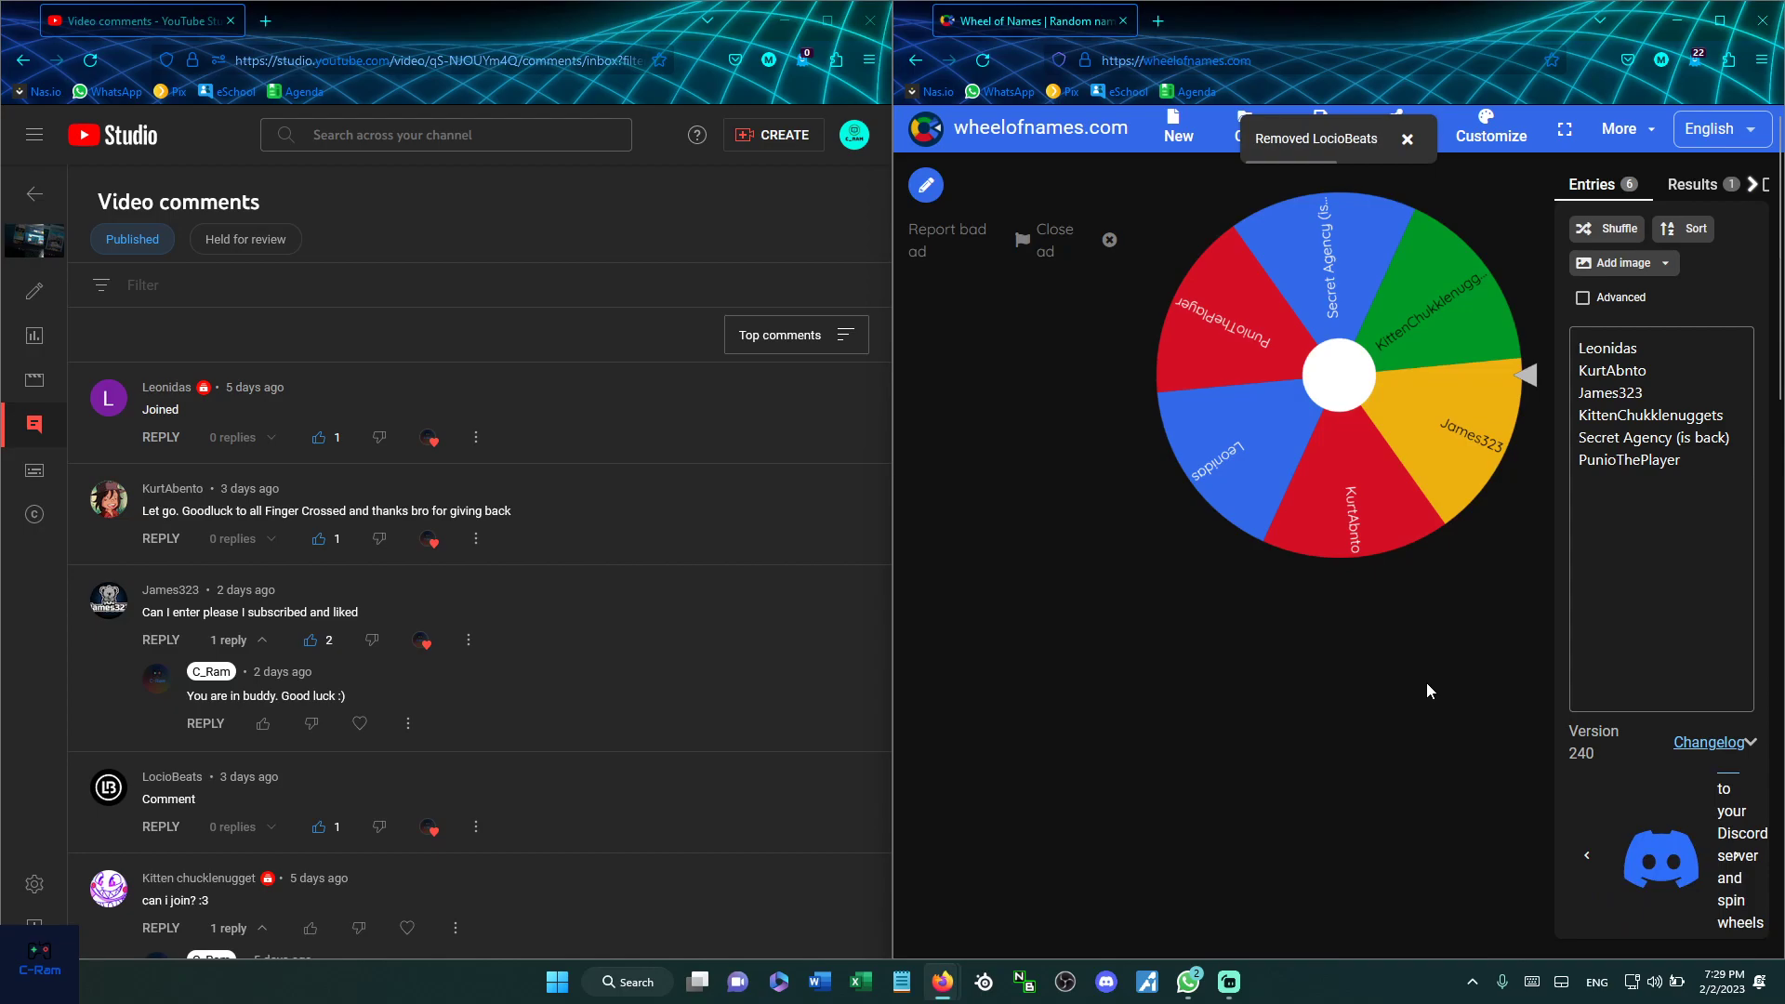
pyautogui.moveTo(1400, 732)
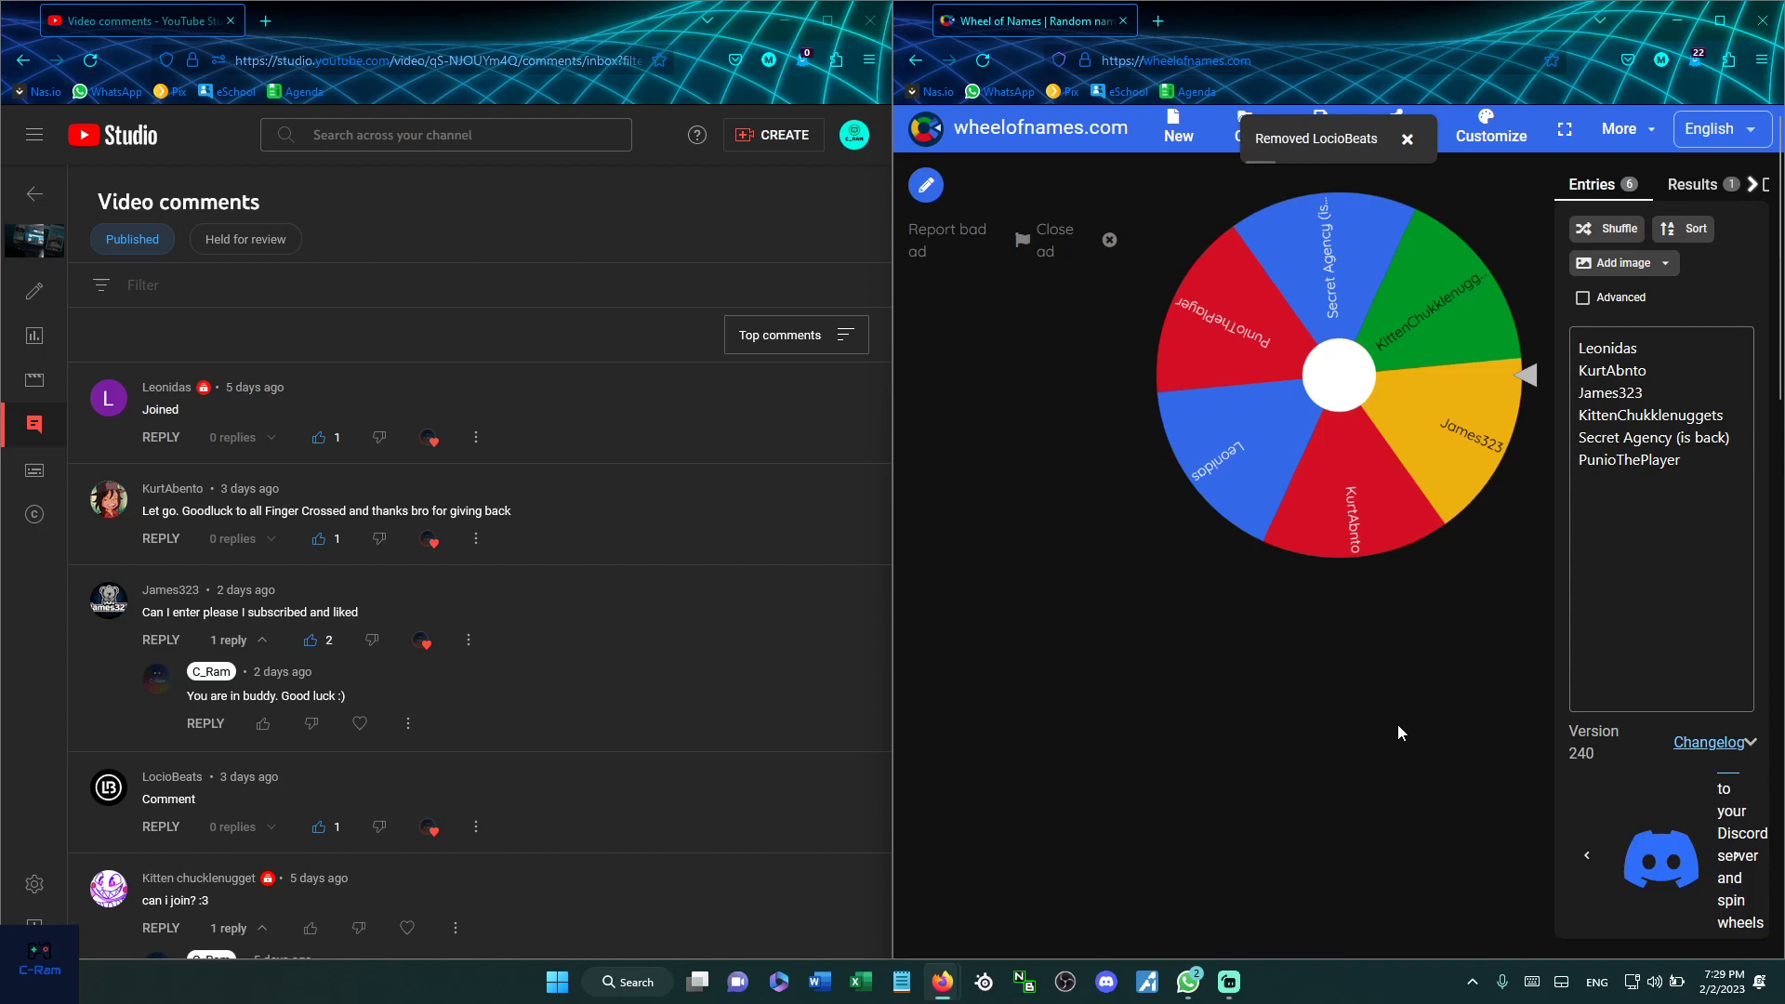